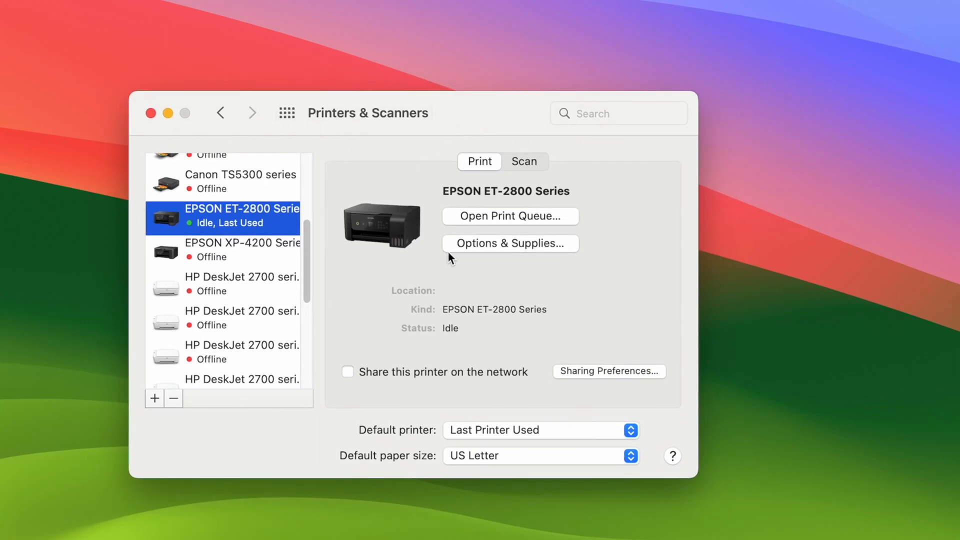
pyautogui.moveTo(242, 230)
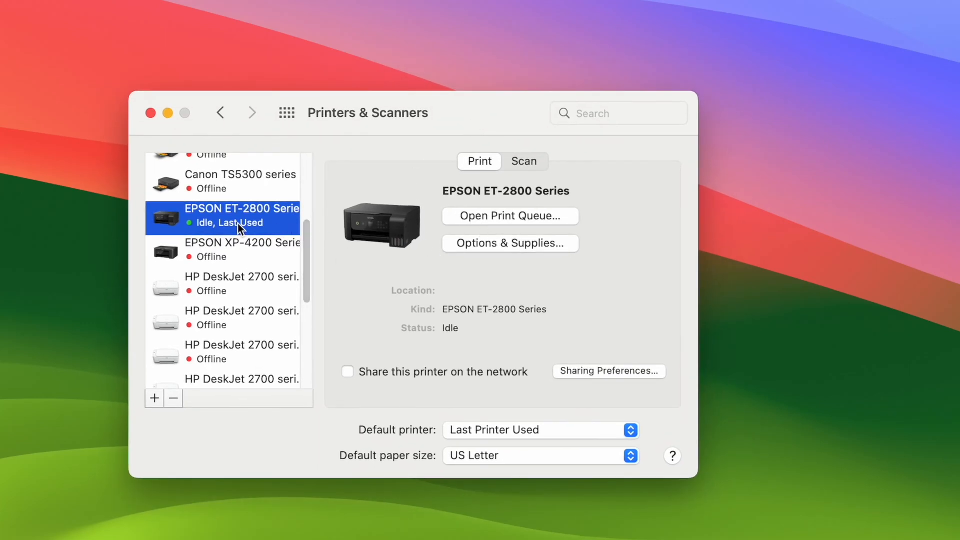
pyautogui.moveTo(397, 222)
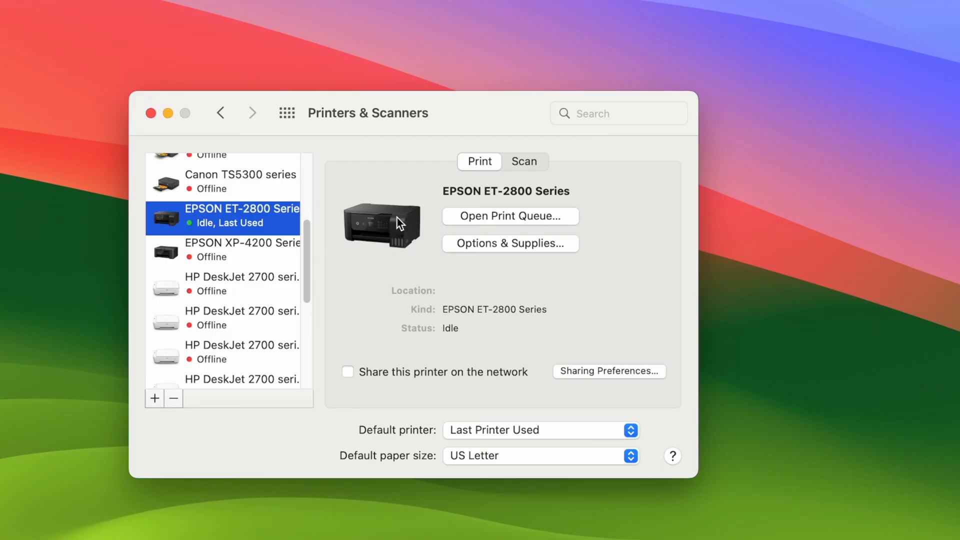
pyautogui.moveTo(457, 253)
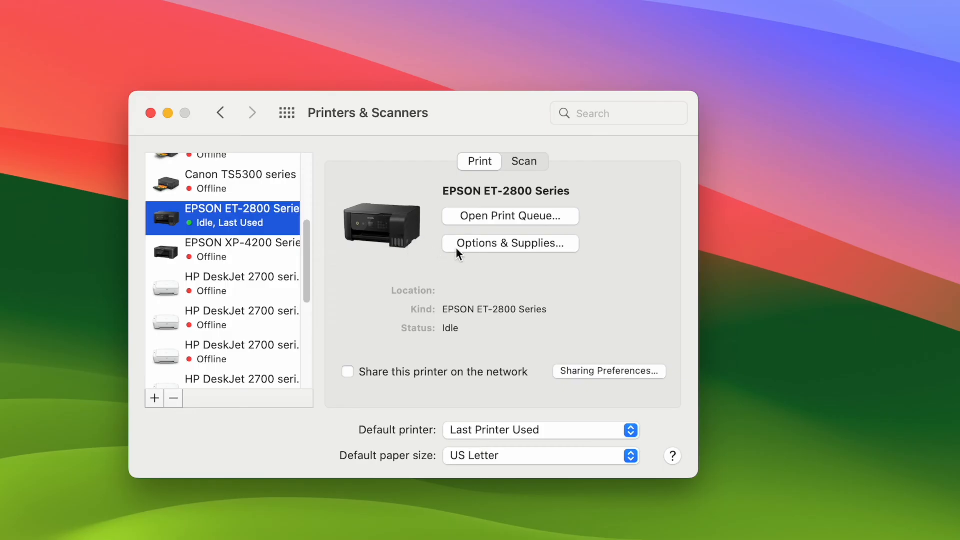
pyautogui.moveTo(496, 250)
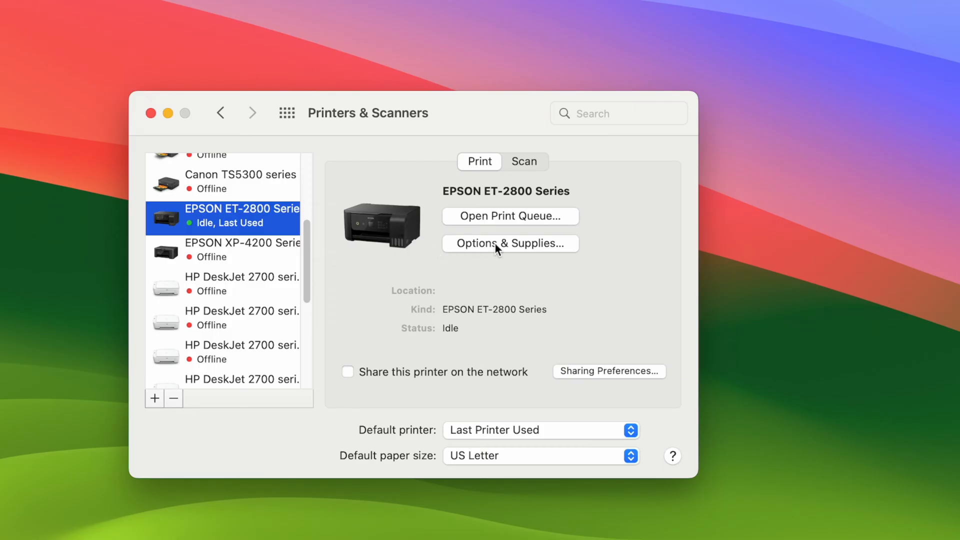
# Review the EPSON ET-2800's Options & Supplies, checking supply levels and hardware options
pyautogui.click(509, 243)
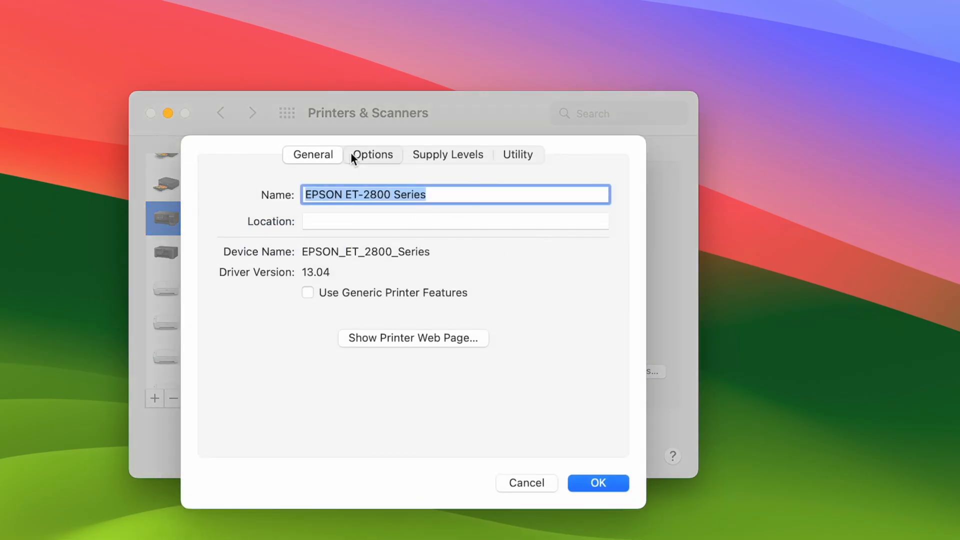
pyautogui.click(447, 154)
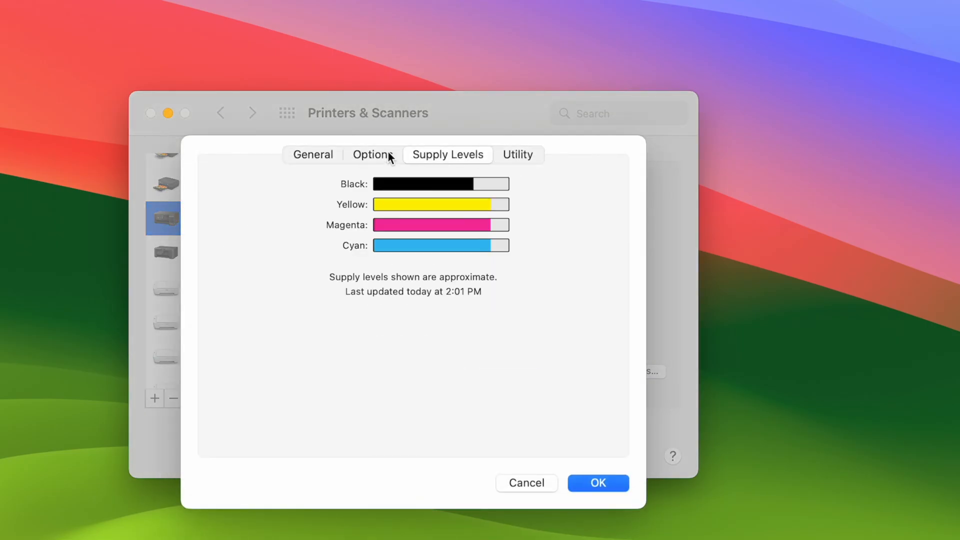
pyautogui.click(372, 154)
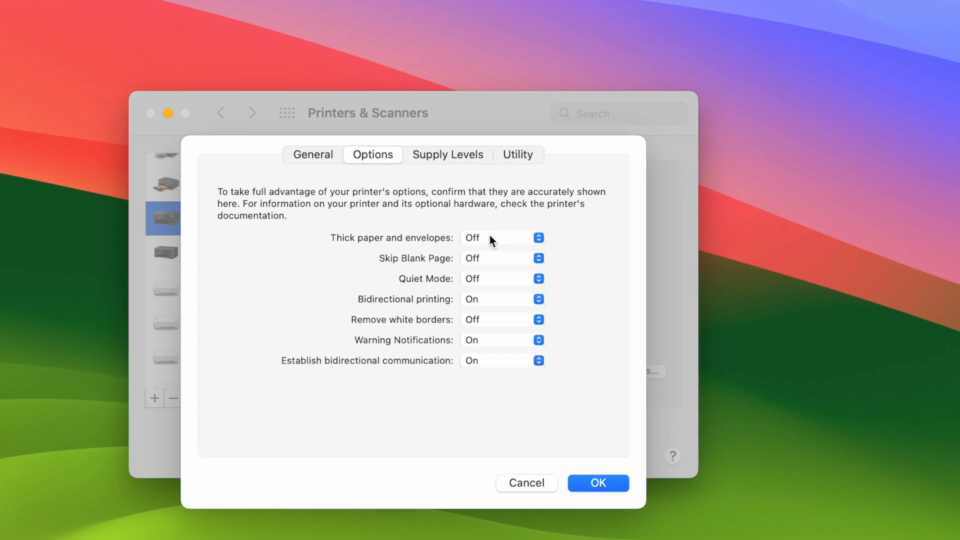
pyautogui.moveTo(750, 180)
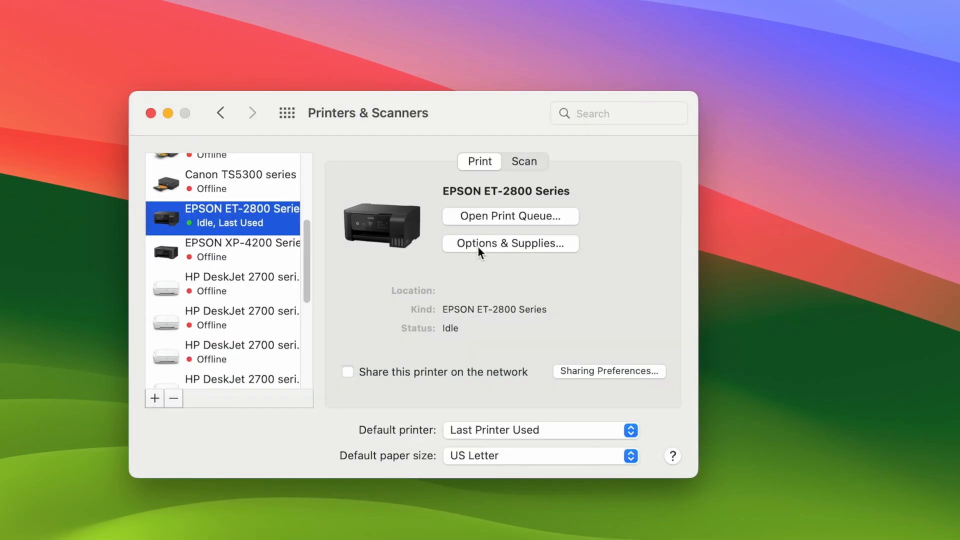
pyautogui.click(510, 243)
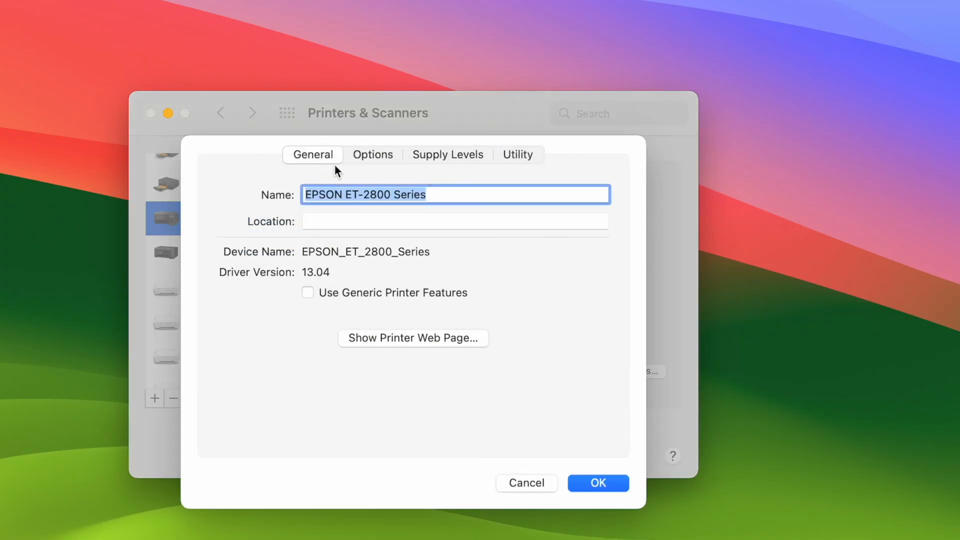
pyautogui.moveTo(508, 469)
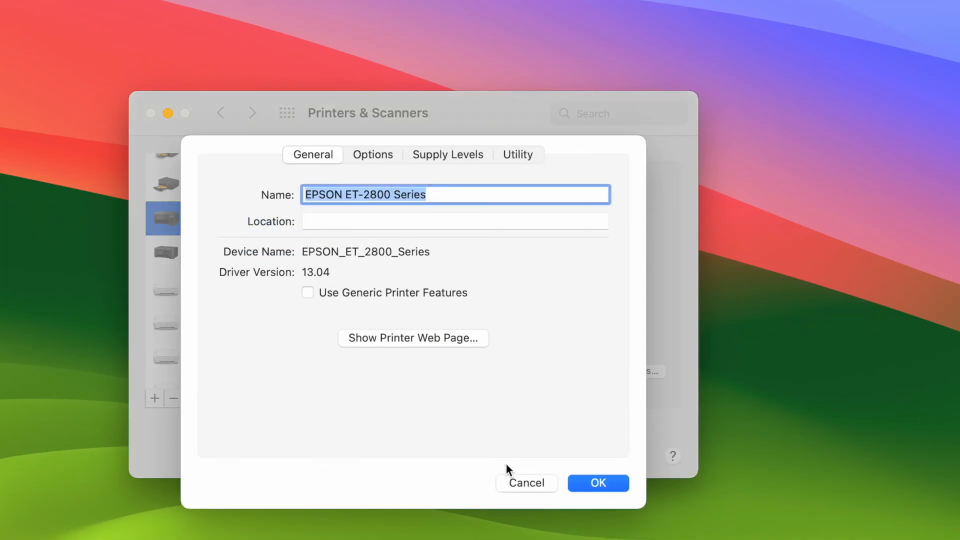
pyautogui.moveTo(523, 486)
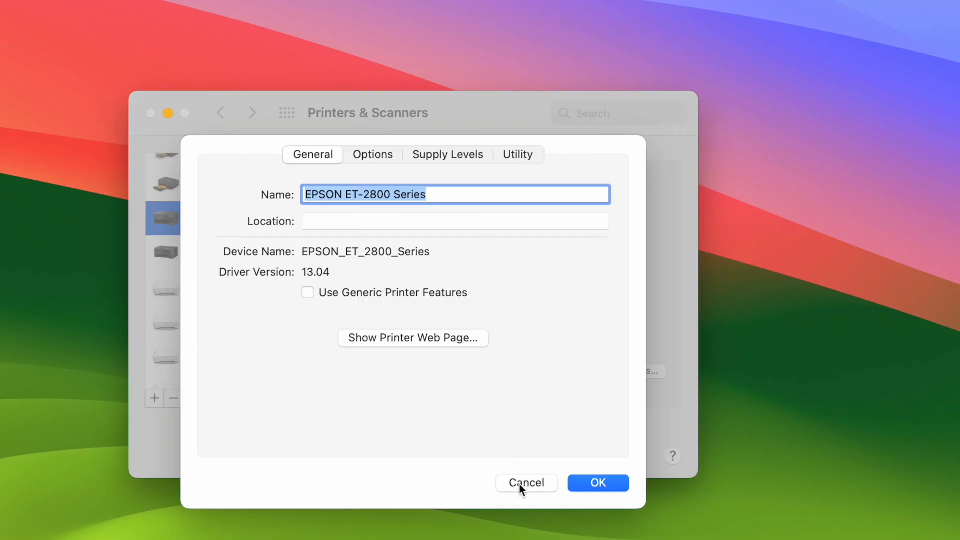
pyautogui.moveTo(528, 495)
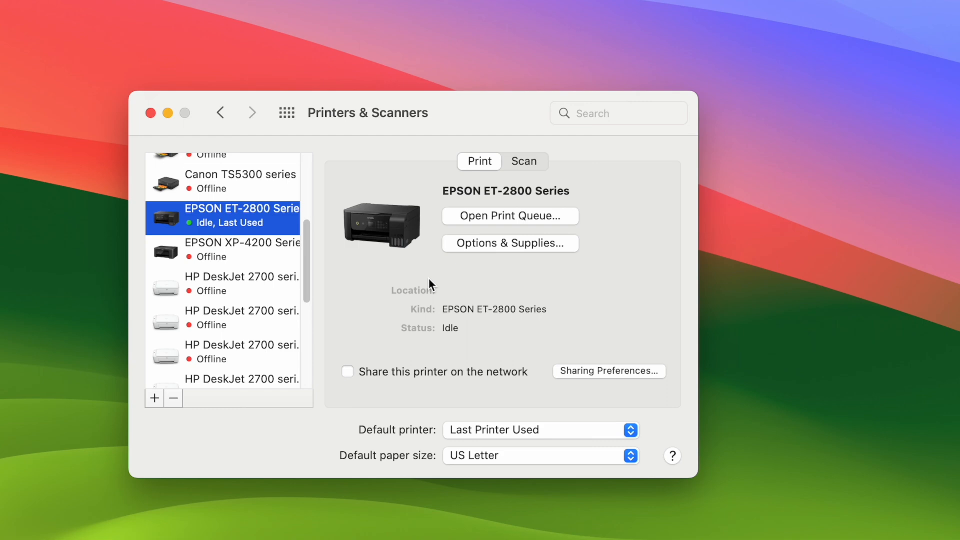
pyautogui.moveTo(542, 209)
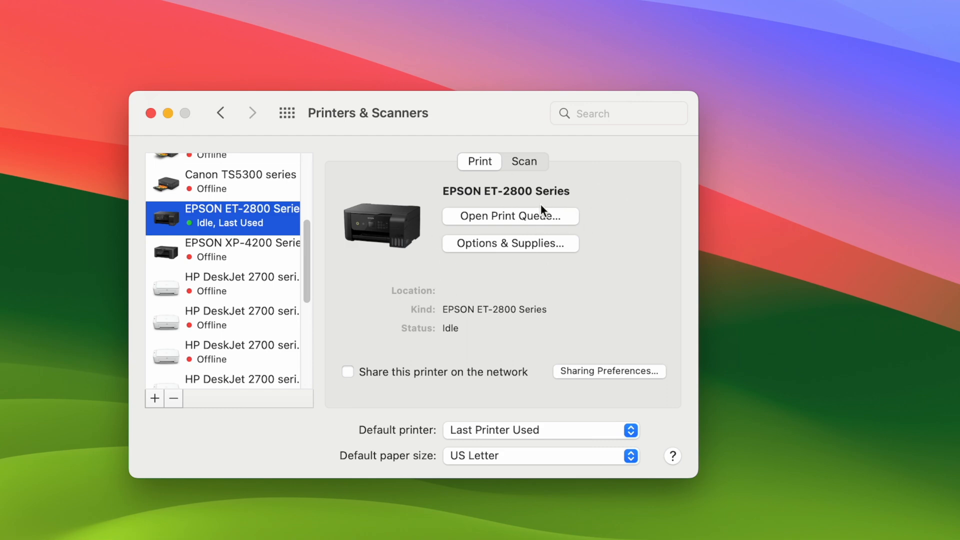
# View the printer's Scan details, then return to the System Preferences overview
pyautogui.click(524, 160)
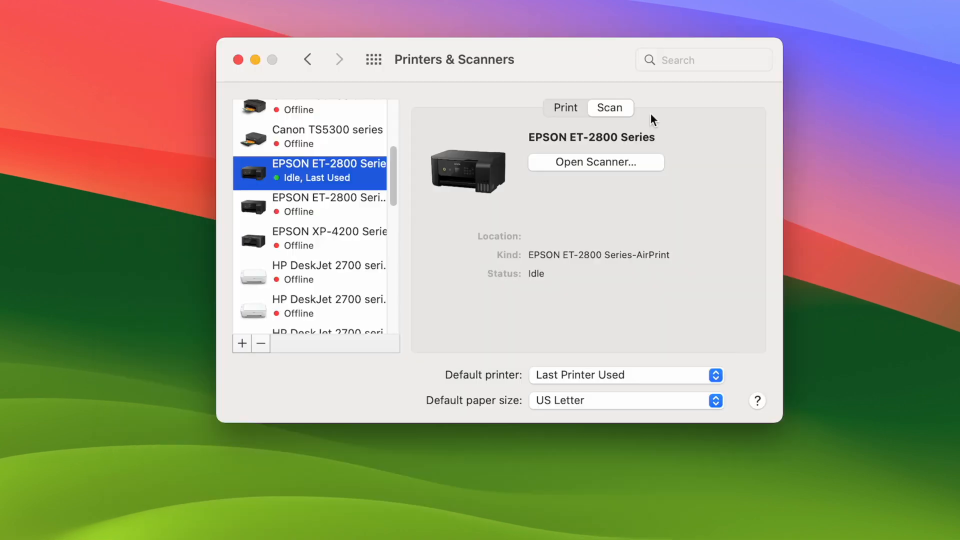
pyautogui.moveTo(617, 257)
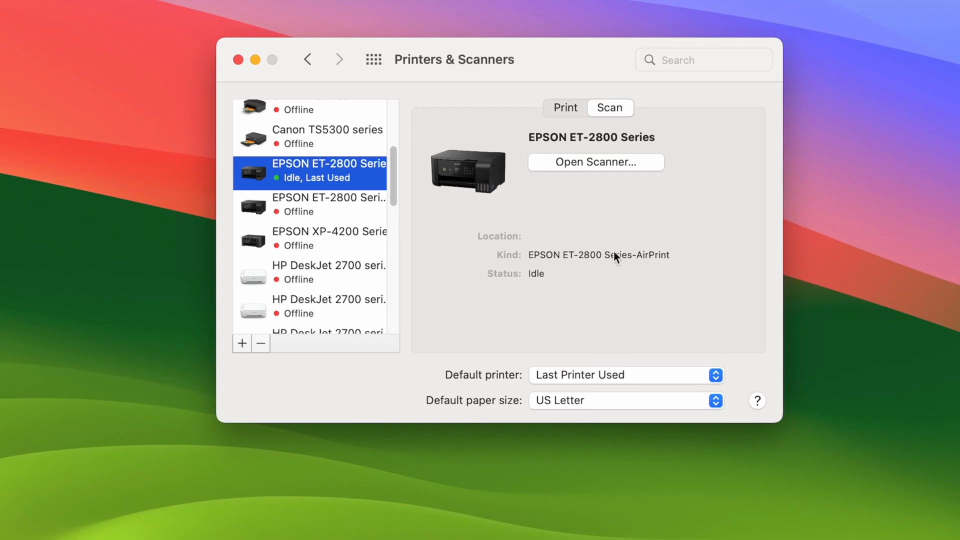
pyautogui.moveTo(625, 246)
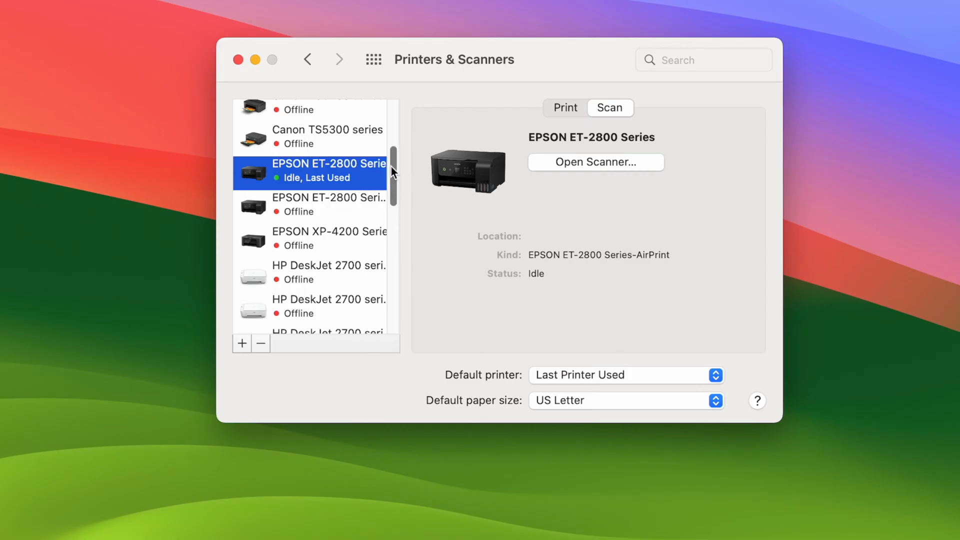
pyautogui.moveTo(331, 180)
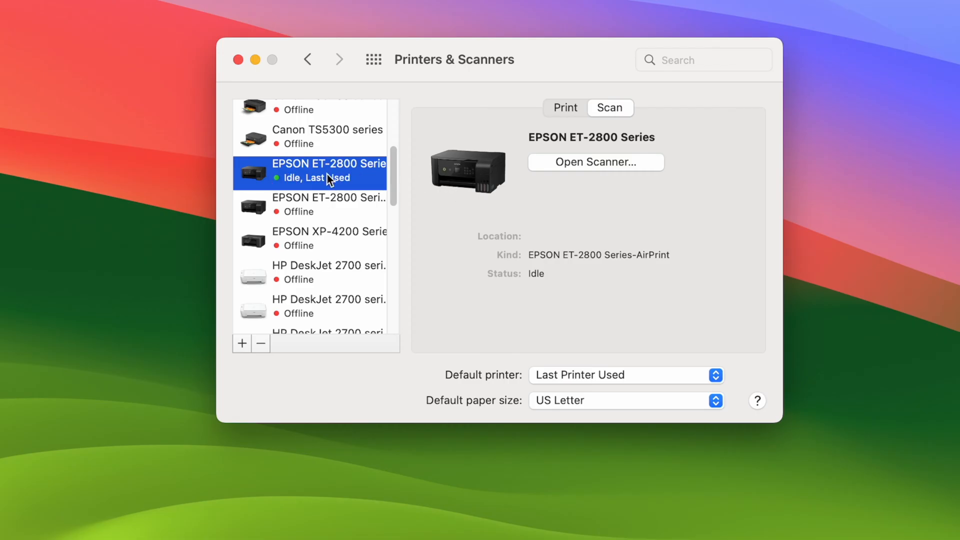
pyautogui.moveTo(409, 177)
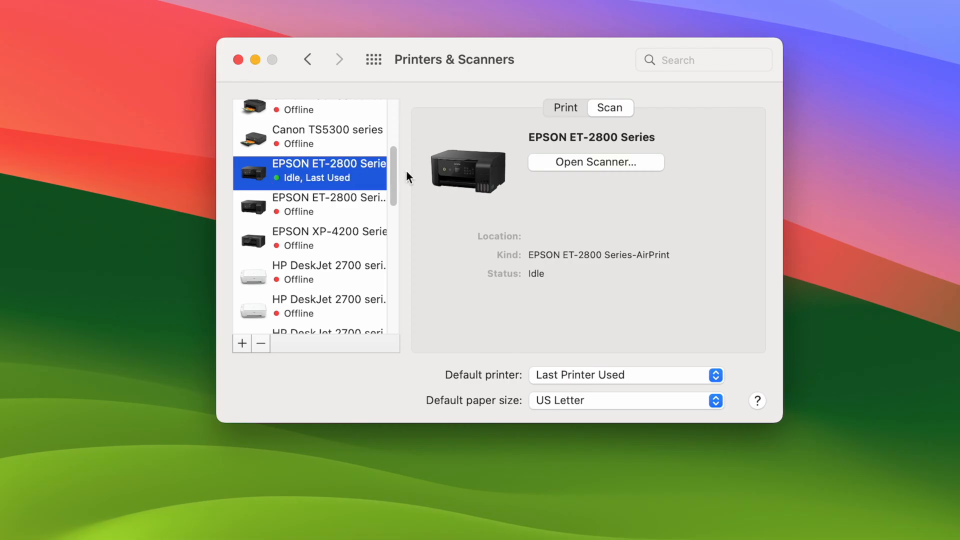
pyautogui.click(307, 59)
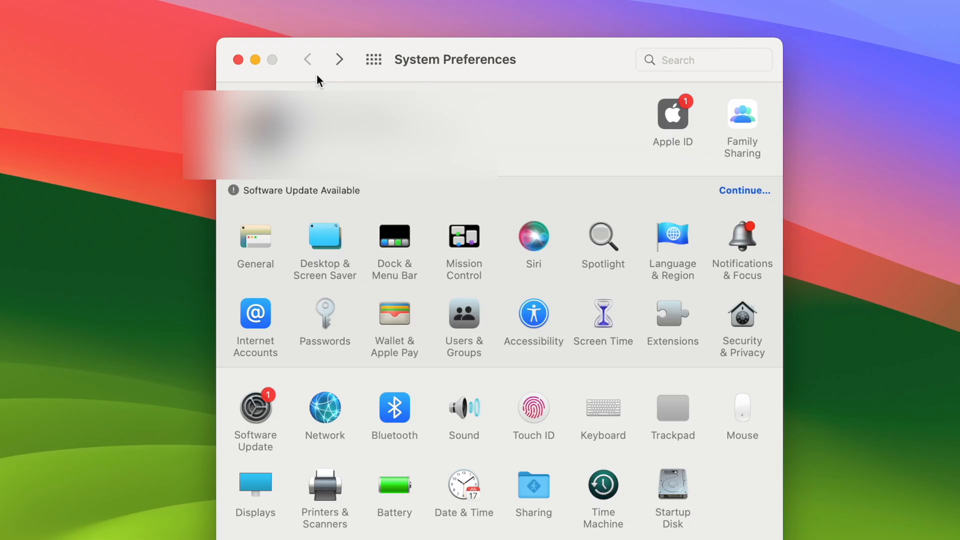
pyautogui.moveTo(446, 83)
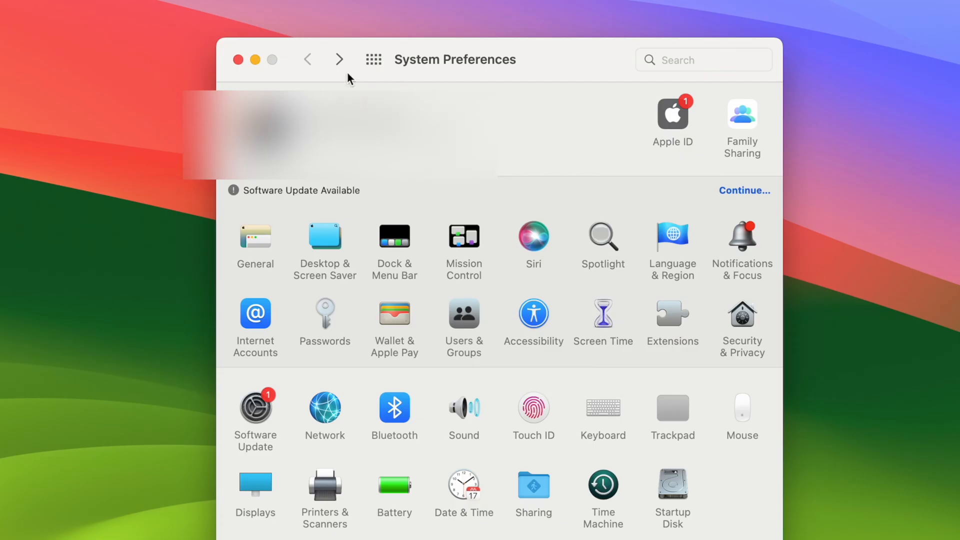
pyautogui.moveTo(459, 79)
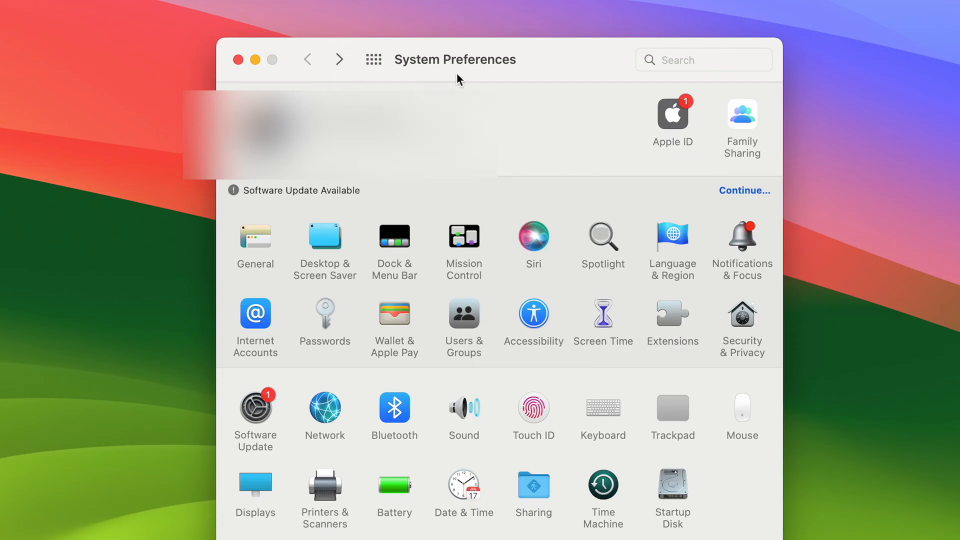
pyautogui.moveTo(325, 502)
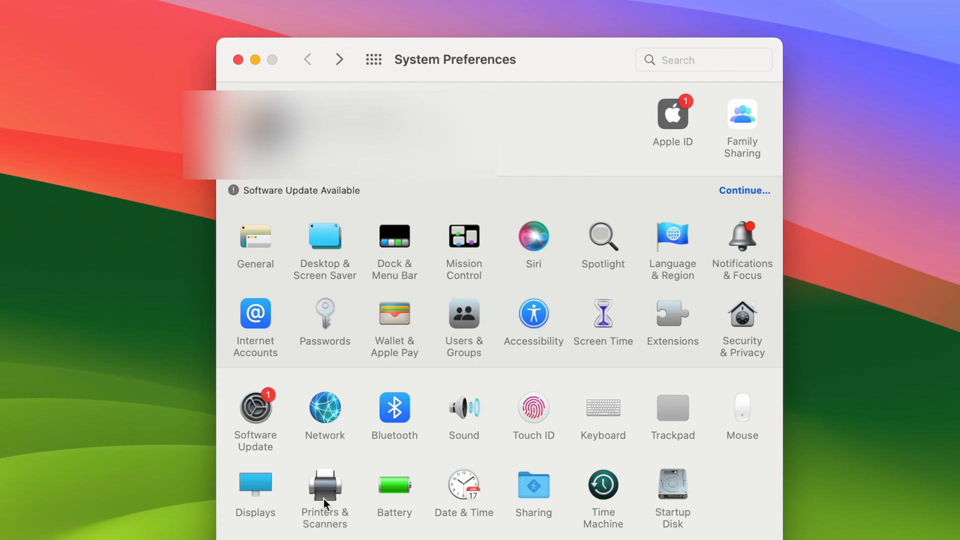
# Delete the EPSON ET-2800 Series printer from Printers & Scanners and confirm the removal
pyautogui.click(324, 493)
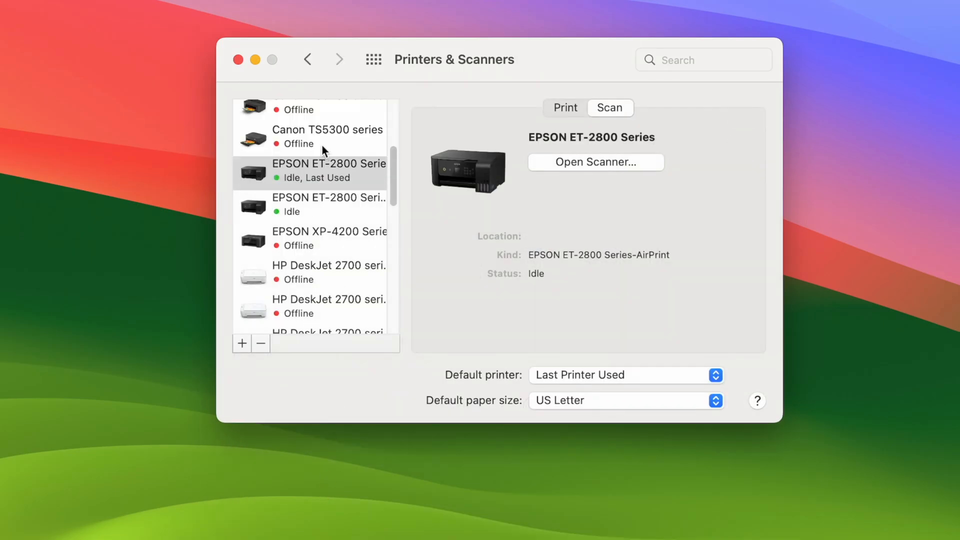
pyautogui.click(318, 170)
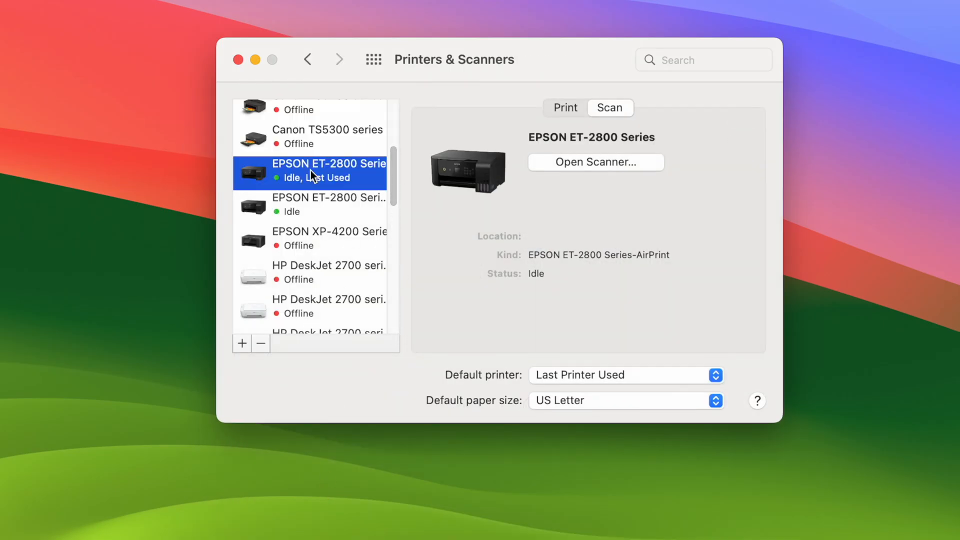
pyautogui.moveTo(283, 224)
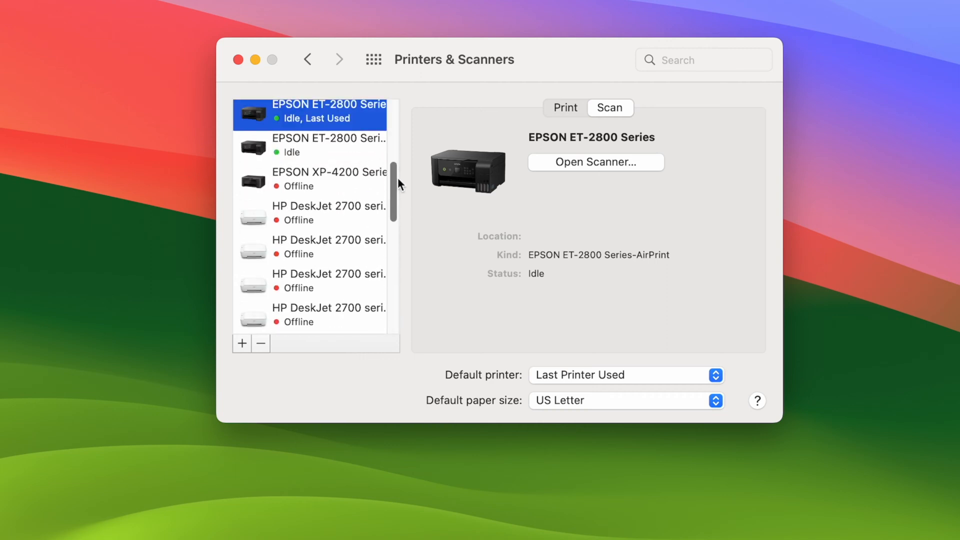
pyautogui.scroll(3)
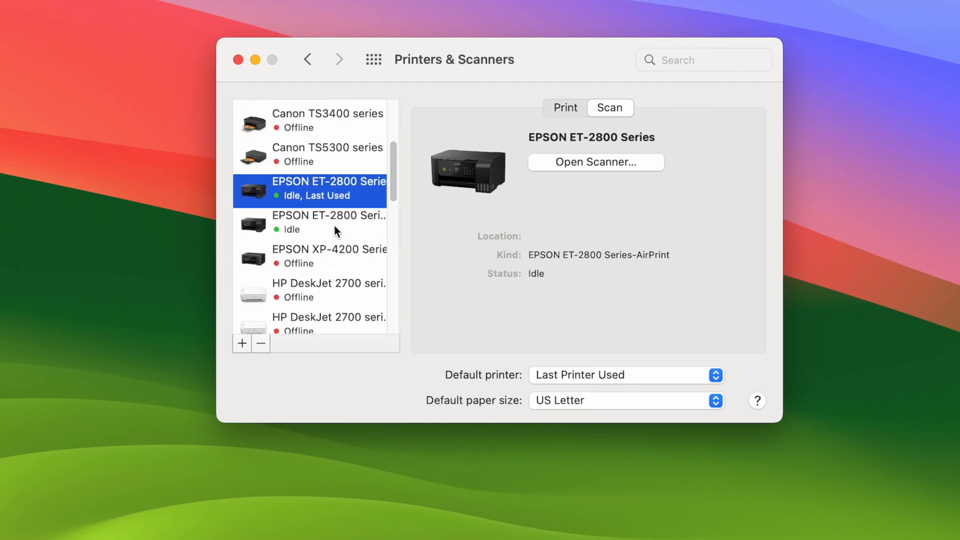
pyautogui.moveTo(309, 403)
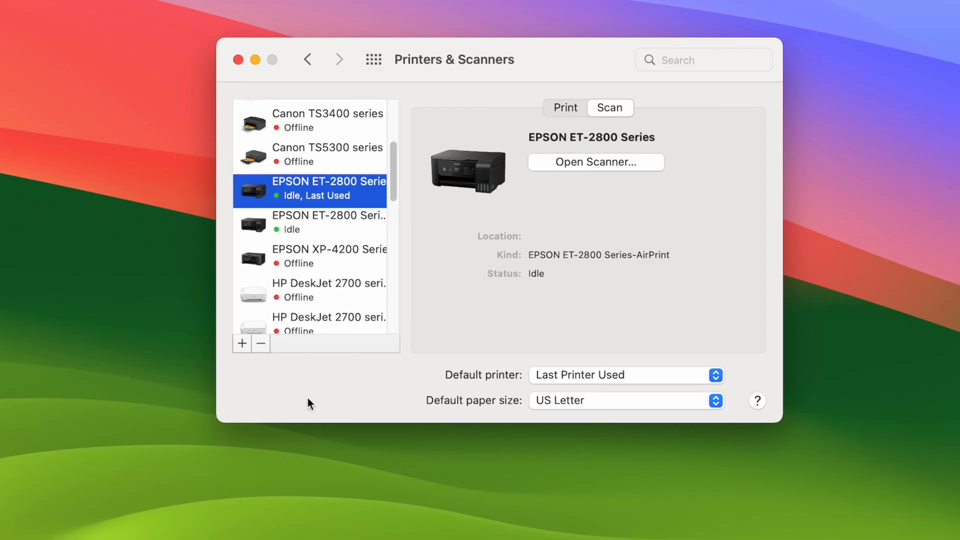
pyautogui.click(260, 343)
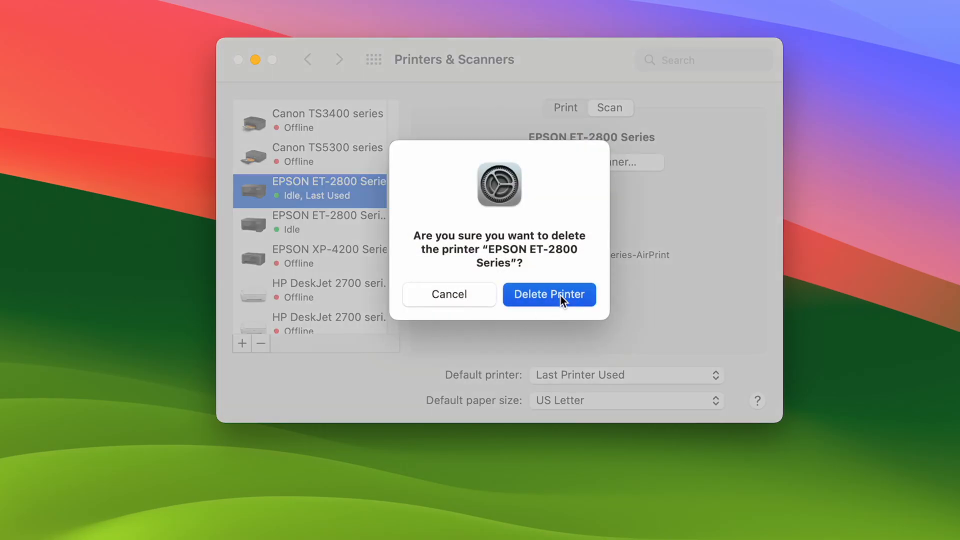
pyautogui.click(549, 294)
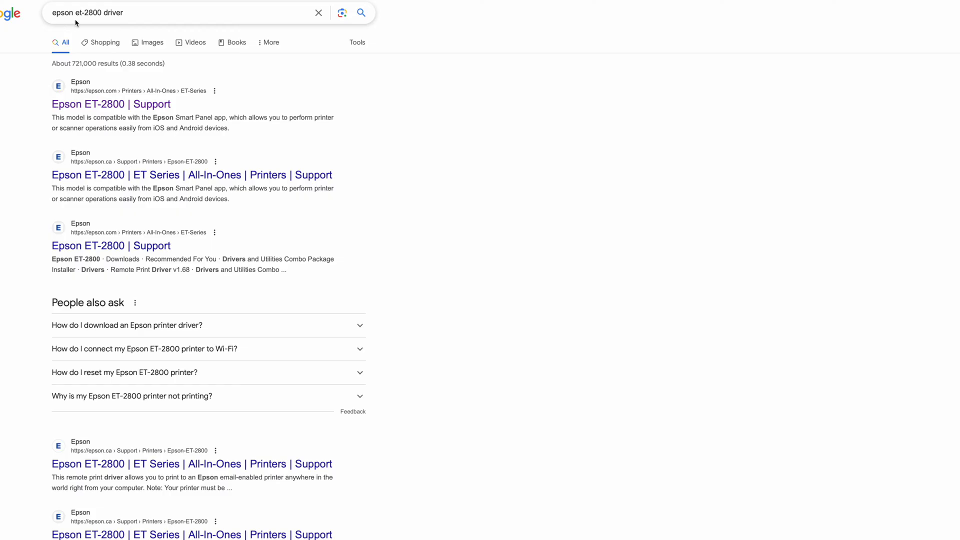
pyautogui.moveTo(95, 17)
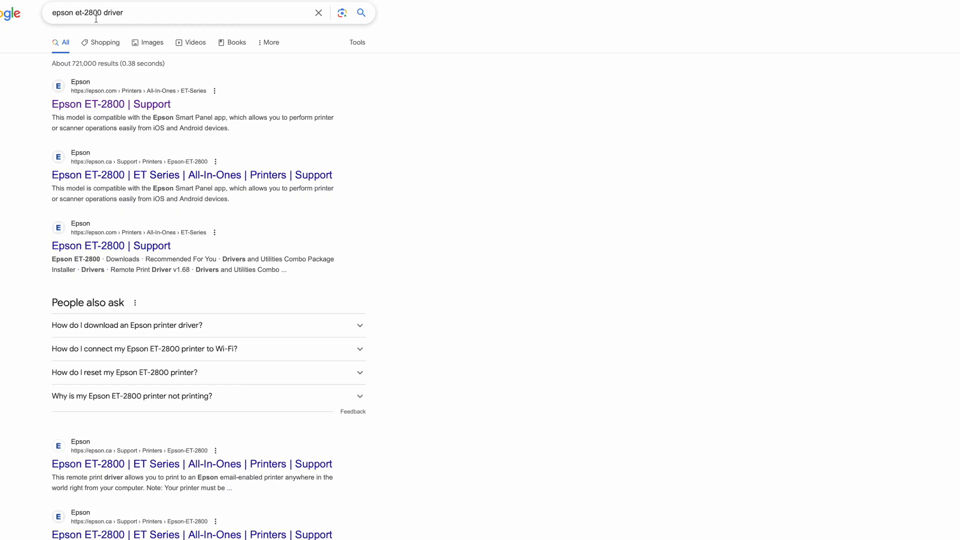
pyautogui.moveTo(117, 17)
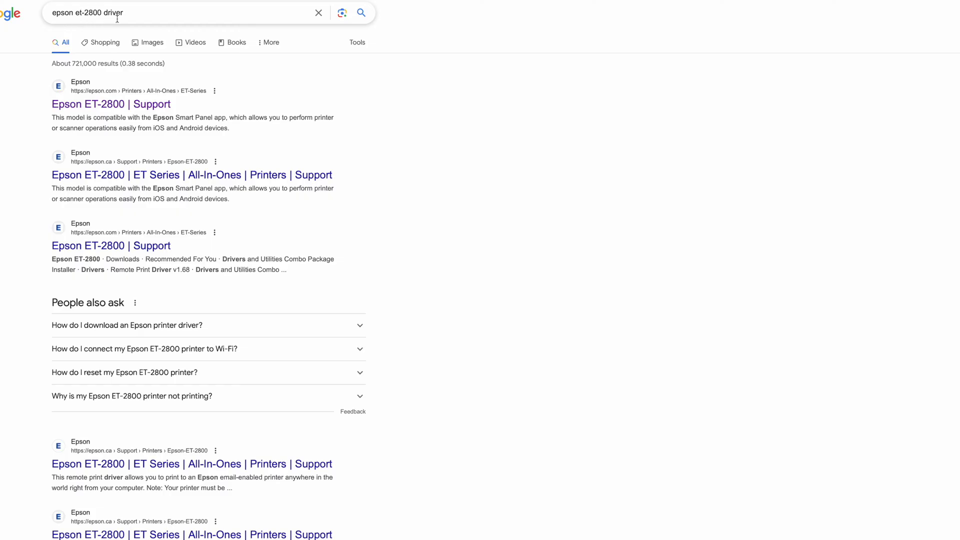
pyautogui.moveTo(111, 104)
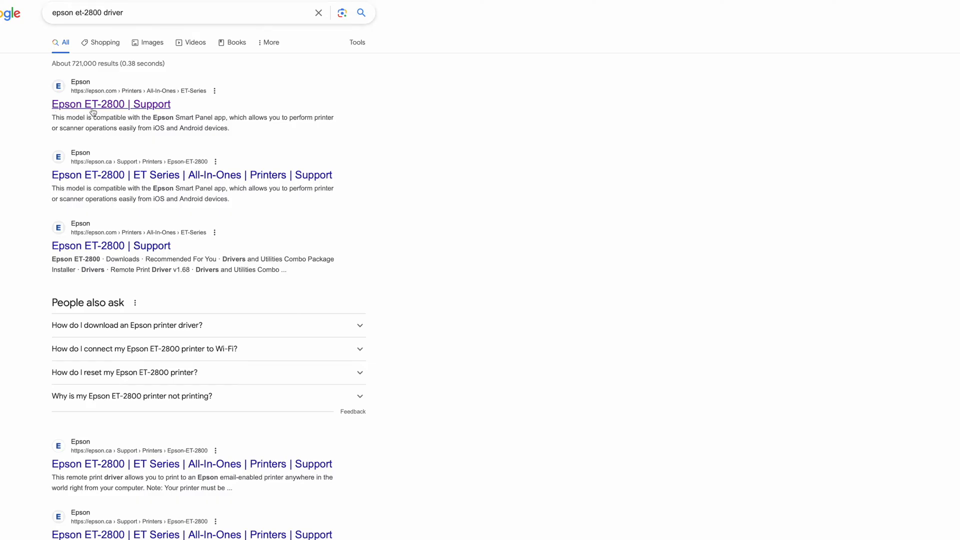
# On the Epson ET-2800 support page, choose macOS 12.x as the operating system
pyautogui.click(111, 104)
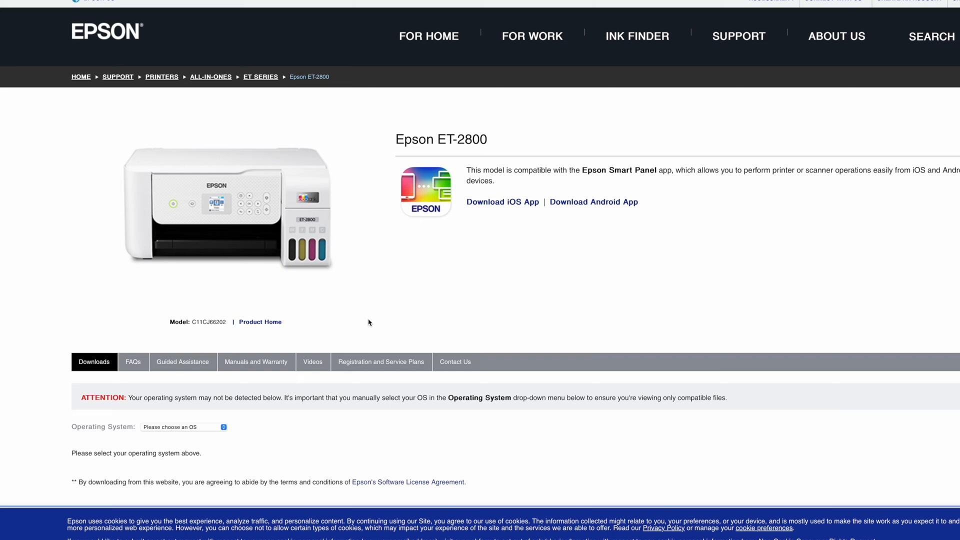
pyautogui.moveTo(340, 361)
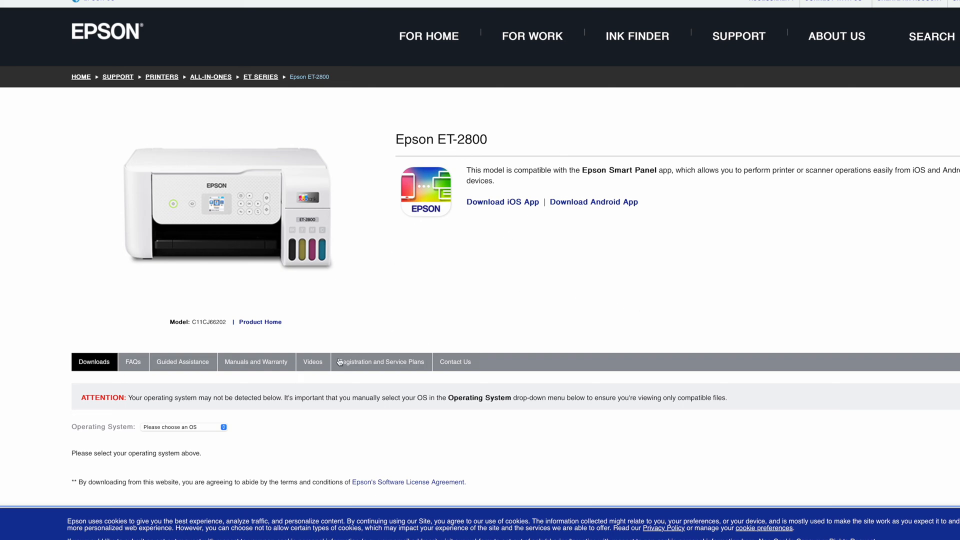
pyautogui.scroll(3)
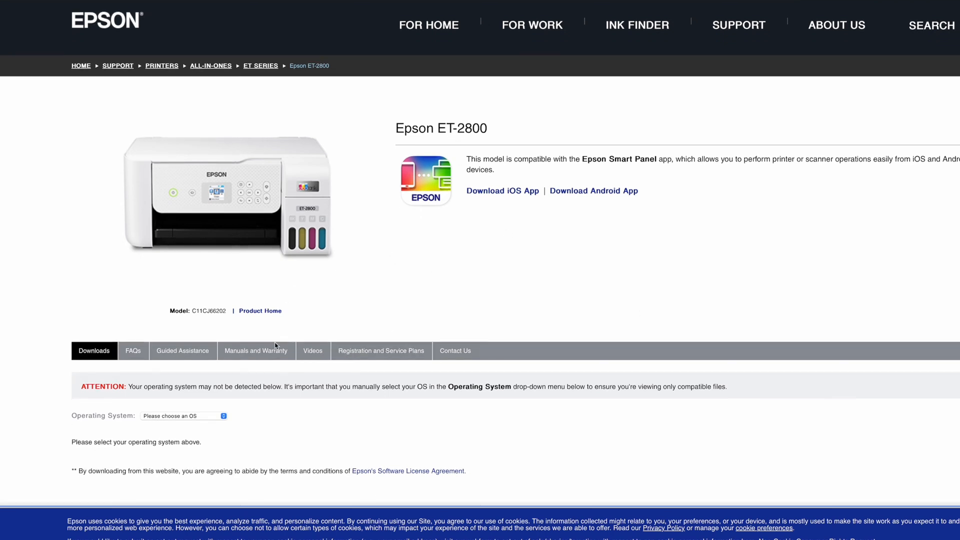
pyautogui.scroll(-3)
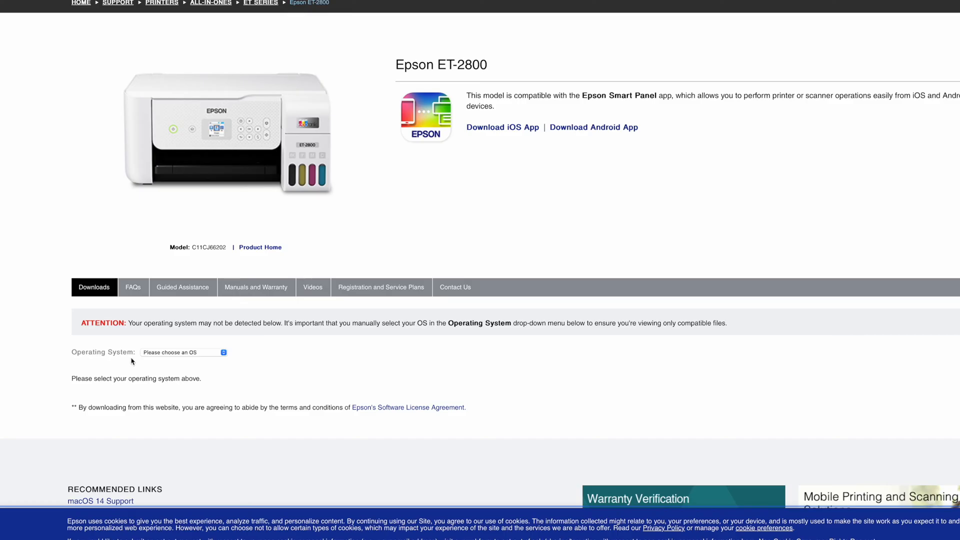
pyautogui.click(183, 352)
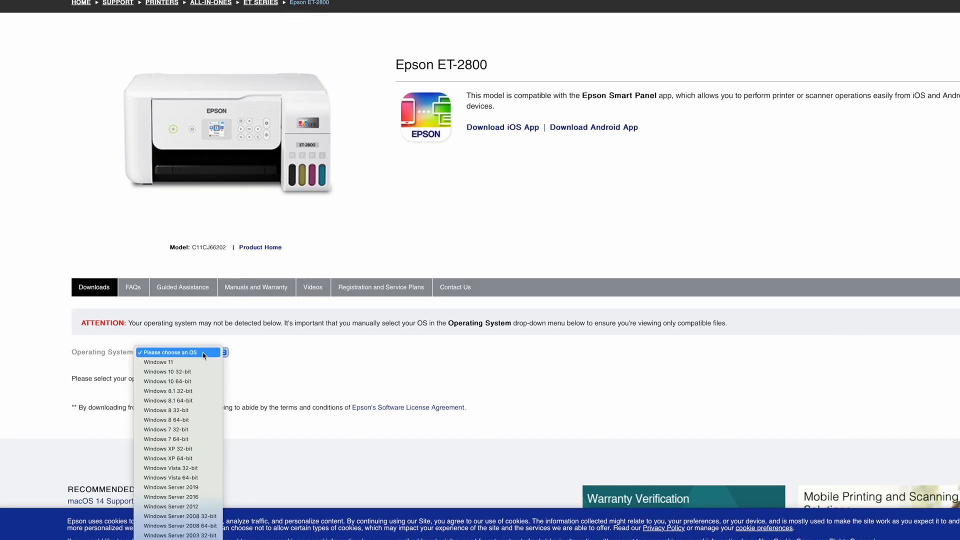
pyautogui.moveTo(179, 380)
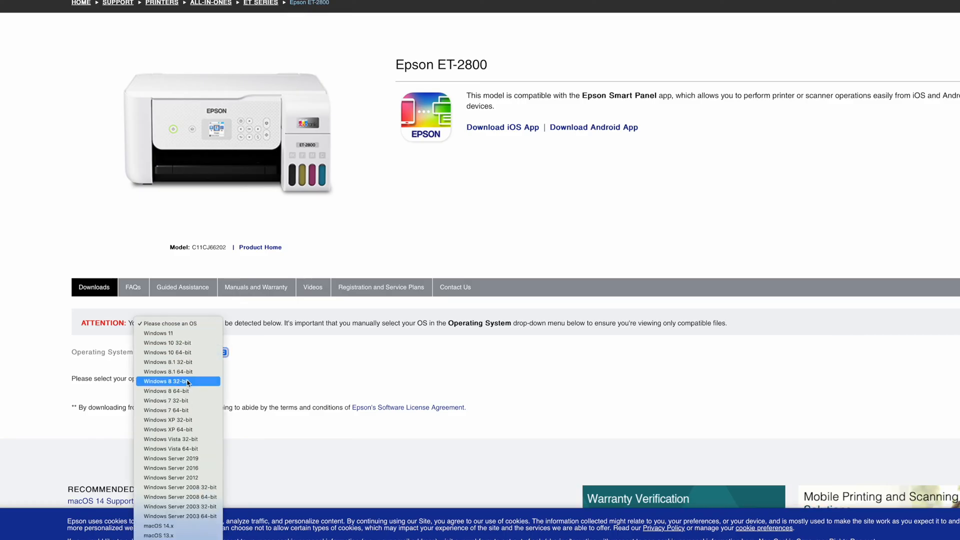
pyautogui.click(159, 528)
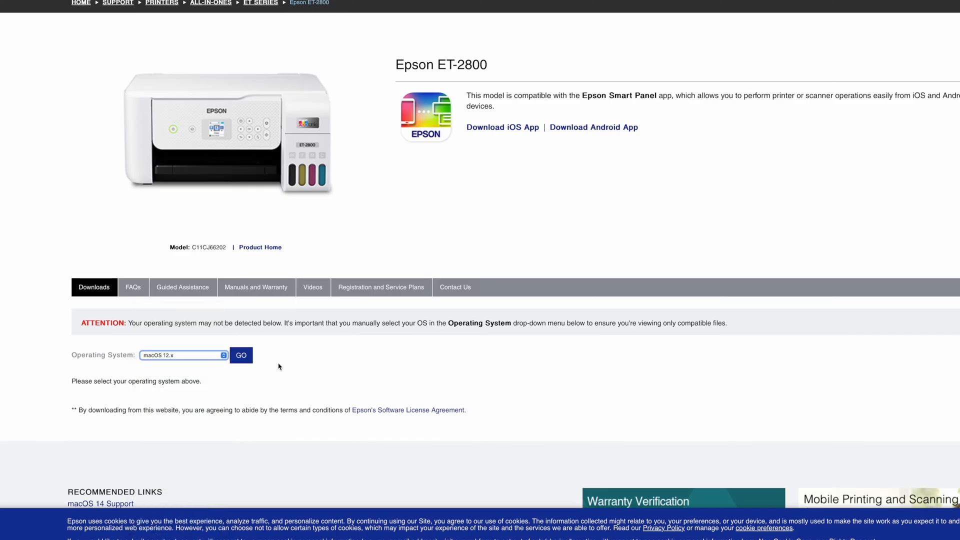
# Expand the Drivers downloads section to show the macOS printer driver downloads
pyautogui.scroll(3)
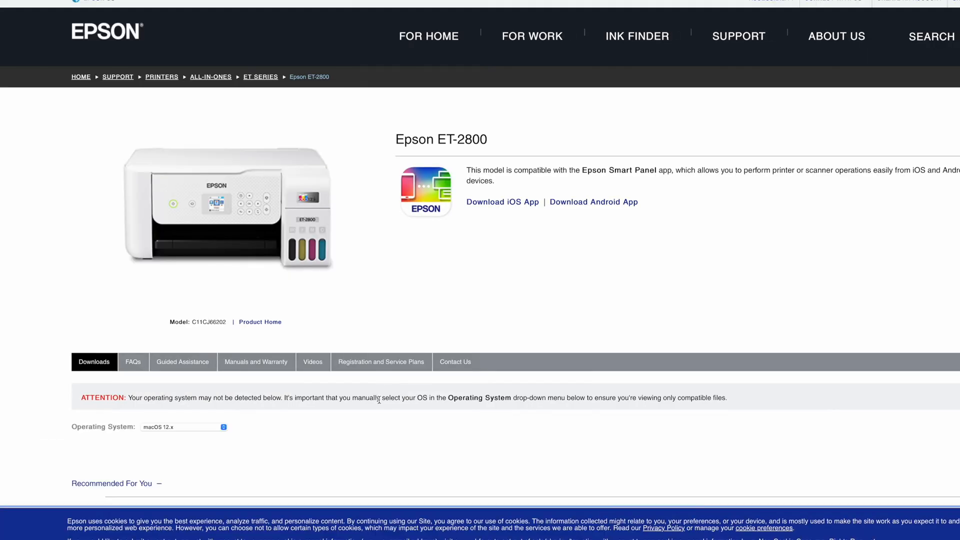
pyautogui.scroll(-3)
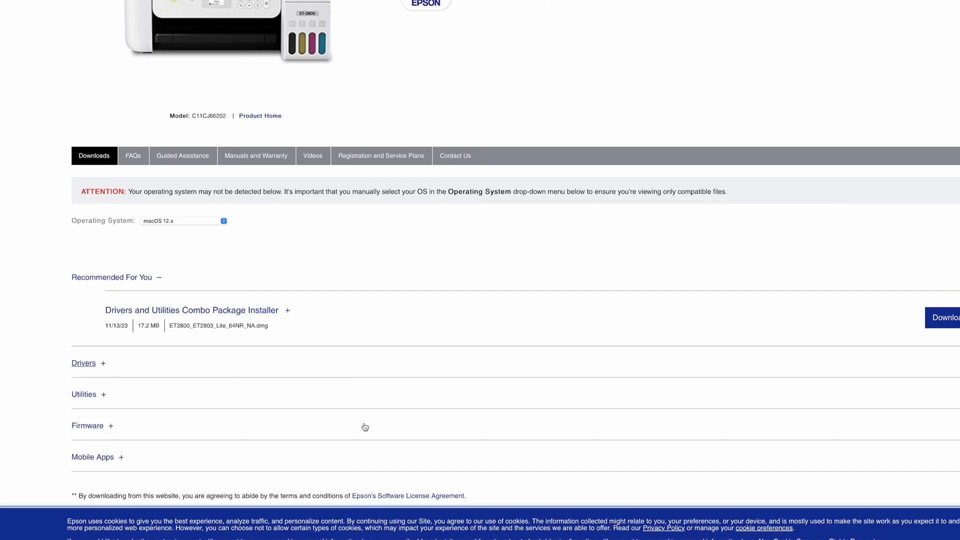
pyautogui.scroll(-3)
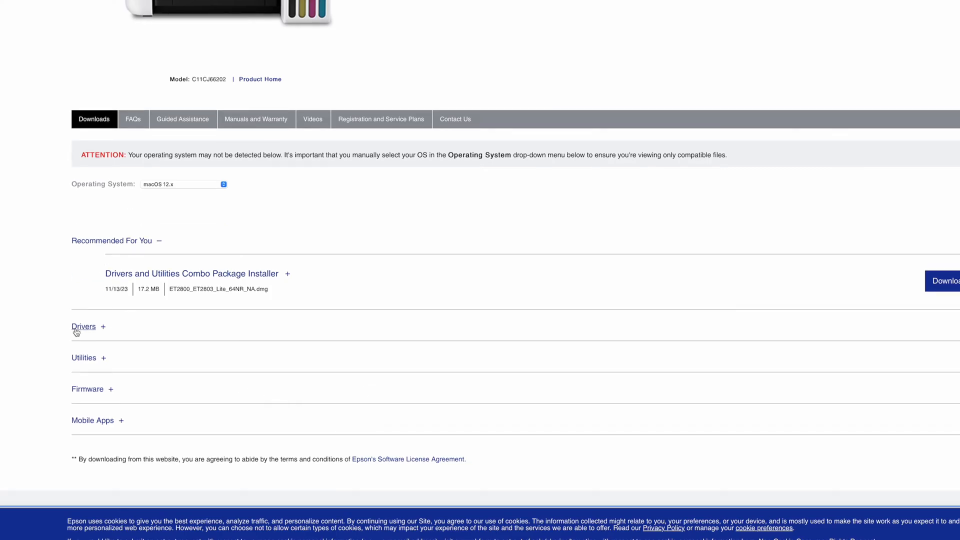
pyautogui.click(83, 326)
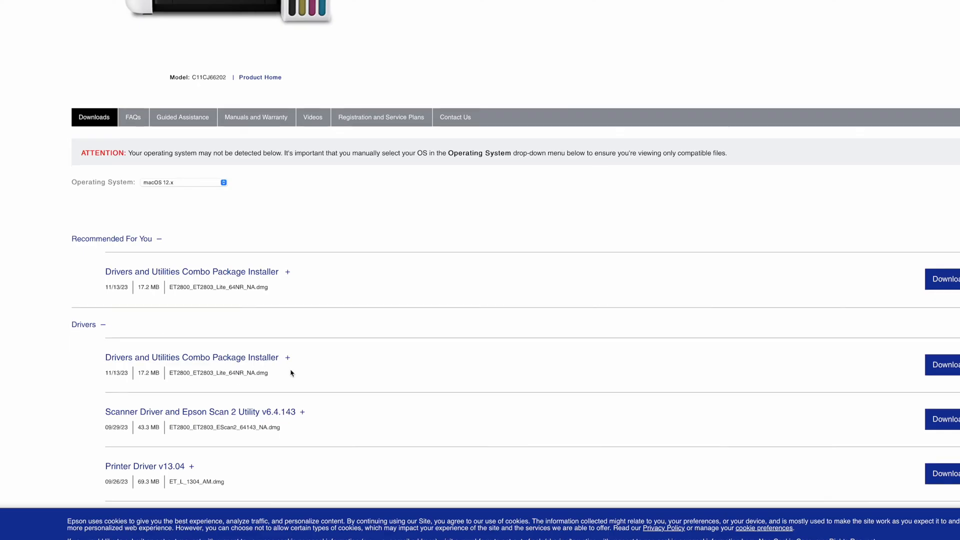
pyautogui.scroll(-3)
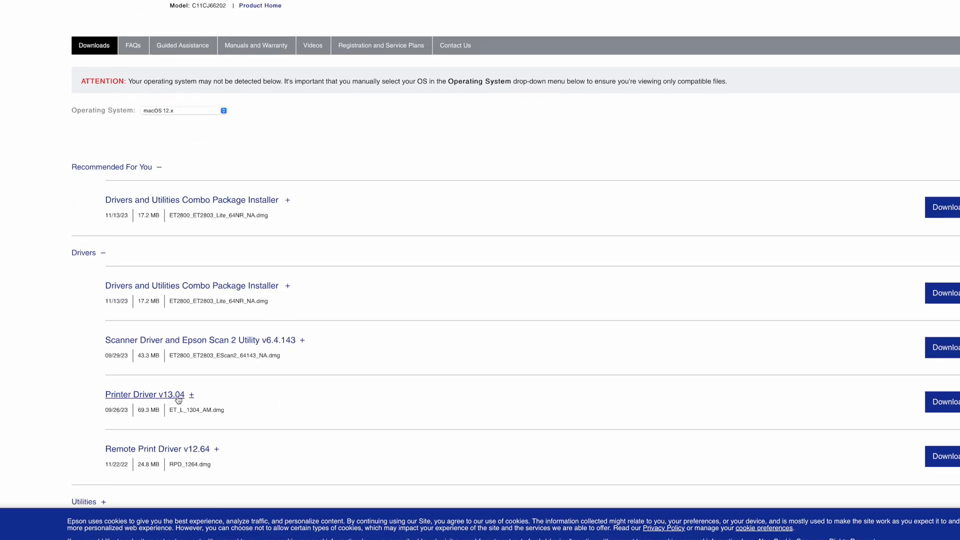
pyautogui.moveTo(945, 402)
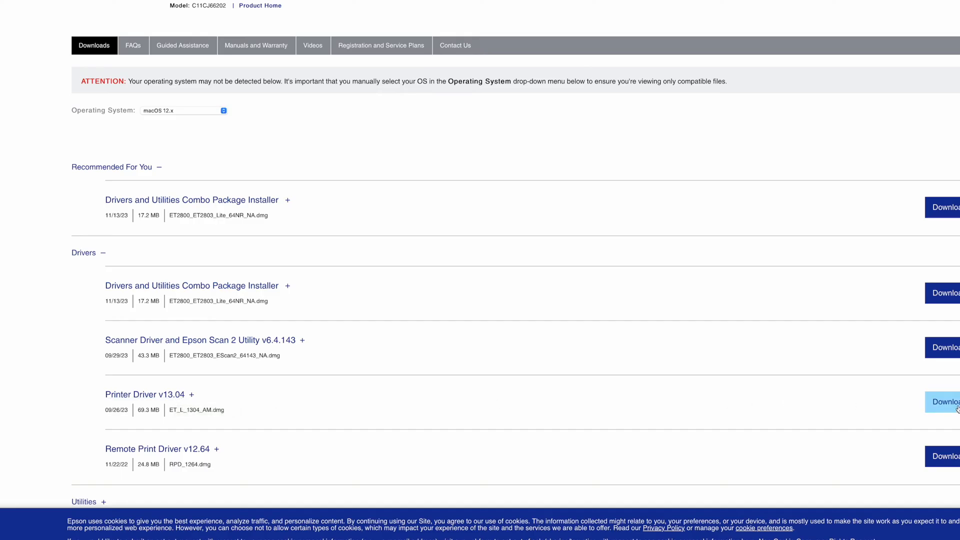
pyautogui.moveTo(654, 317)
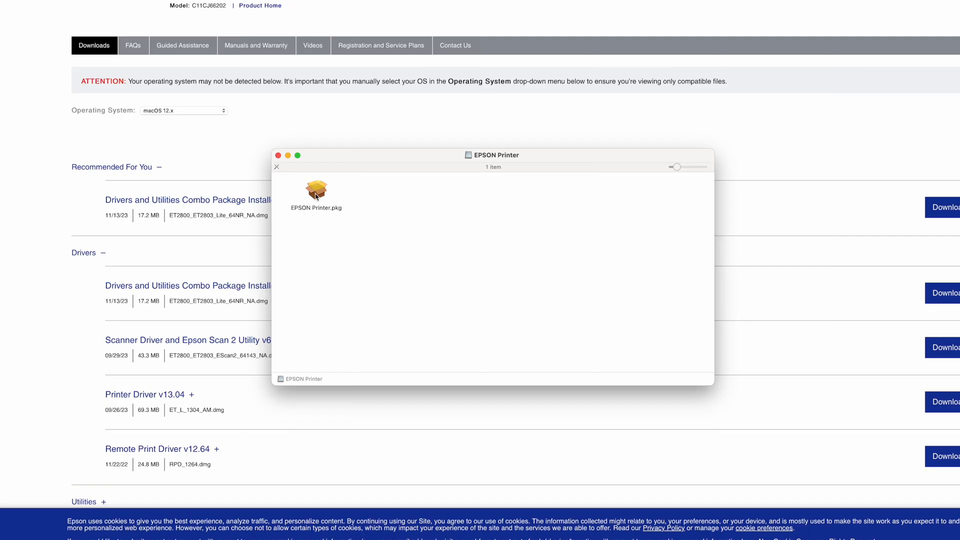
# Launch the EPSON Printer.pkg installer, continue past the introduction and agree to the license
pyautogui.click(316, 192)
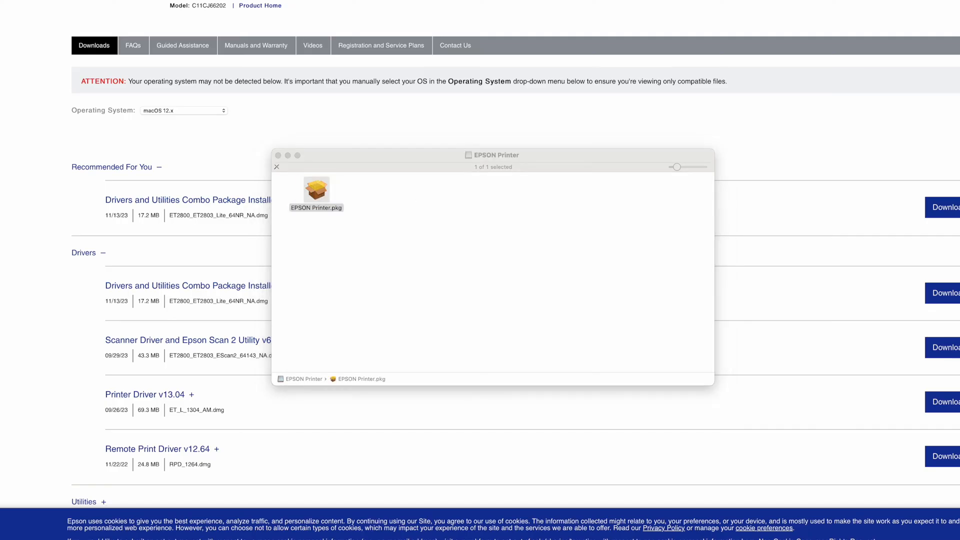
pyautogui.doubleClick(317, 189)
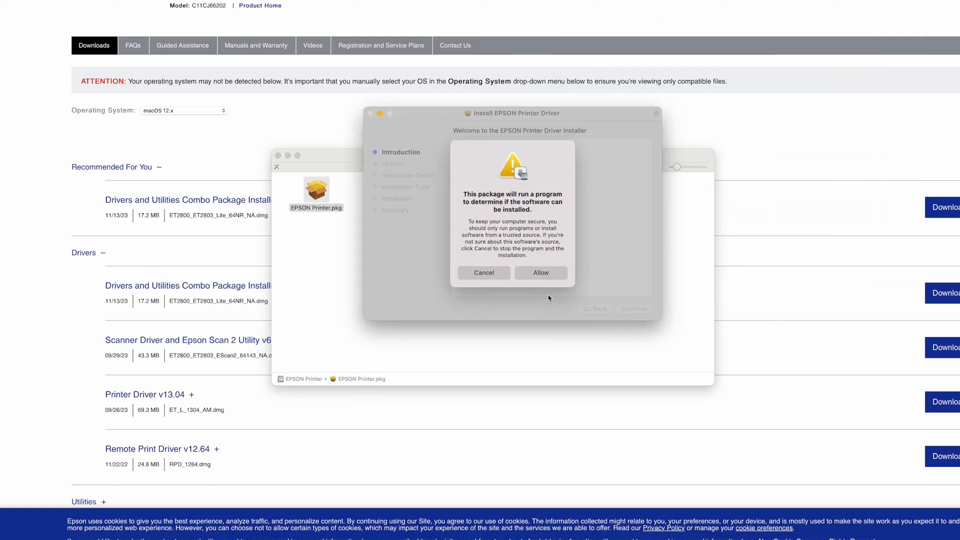
pyautogui.click(539, 272)
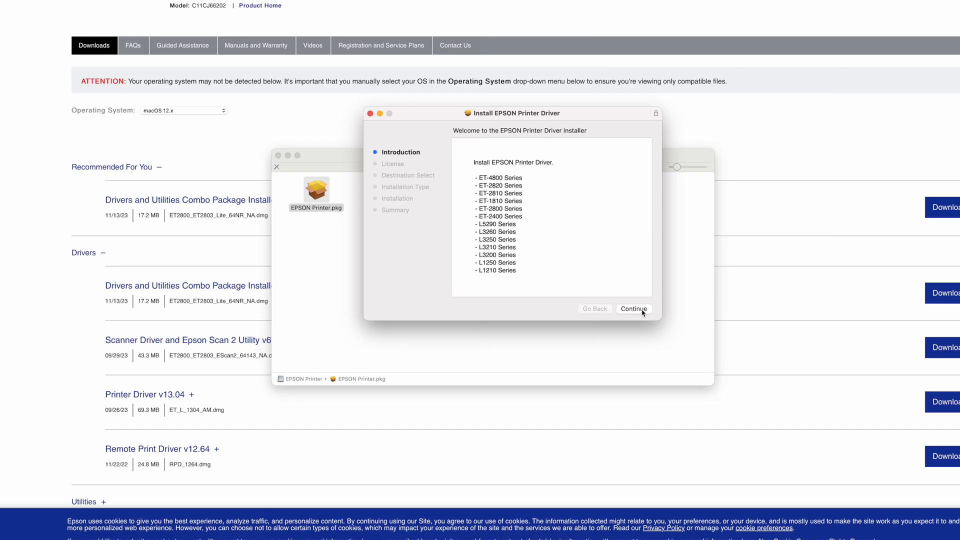
pyautogui.click(633, 308)
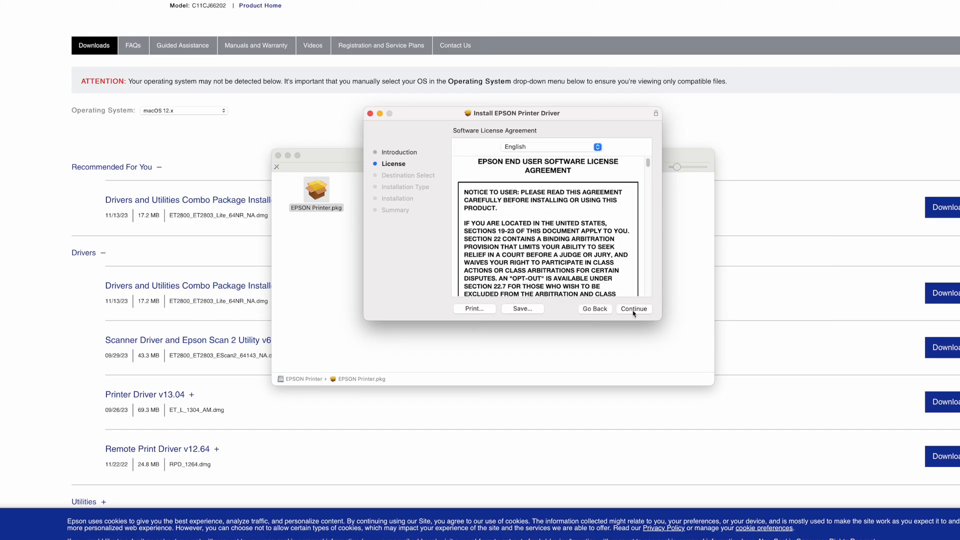
pyautogui.click(633, 309)
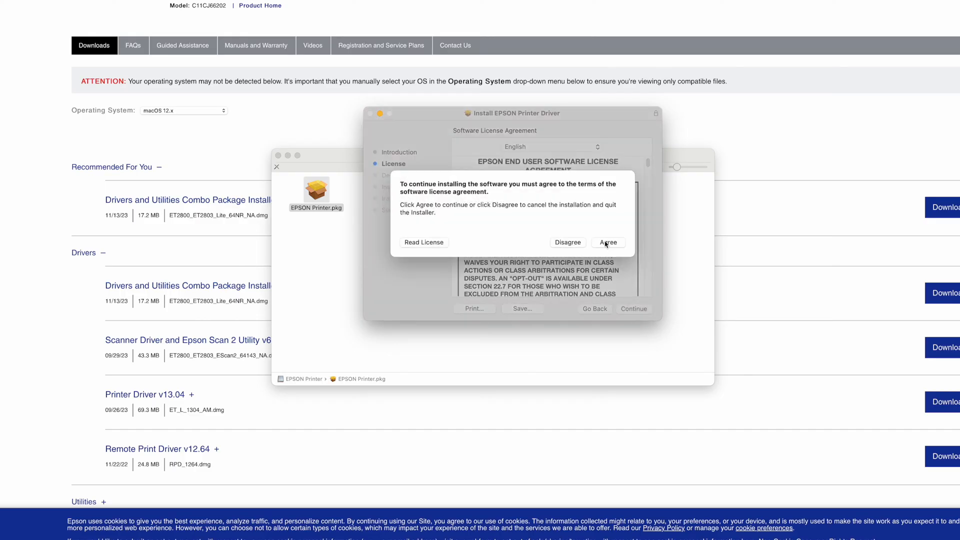
pyautogui.click(607, 242)
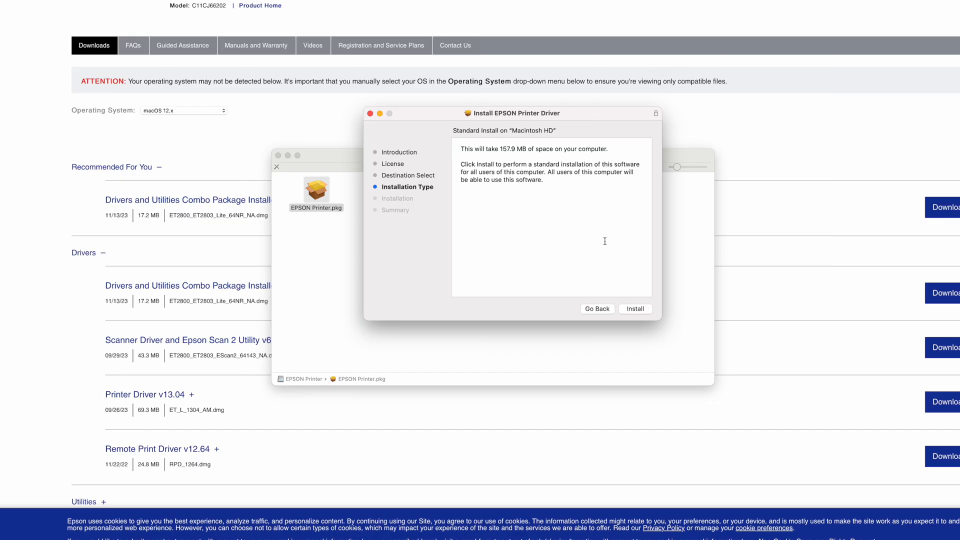
# Run the standard driver installation, authorise it, and close the successful installer
pyautogui.click(634, 309)
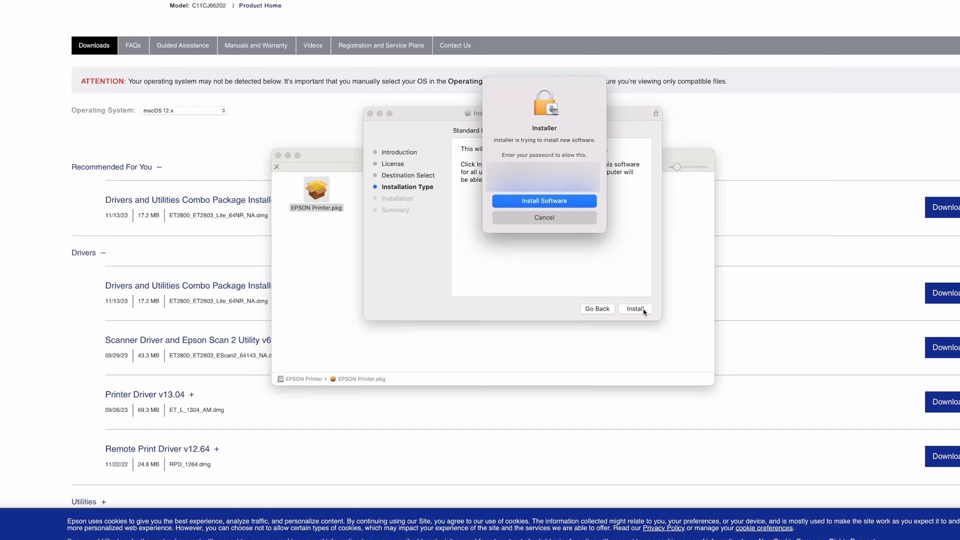
pyautogui.moveTo(632, 299)
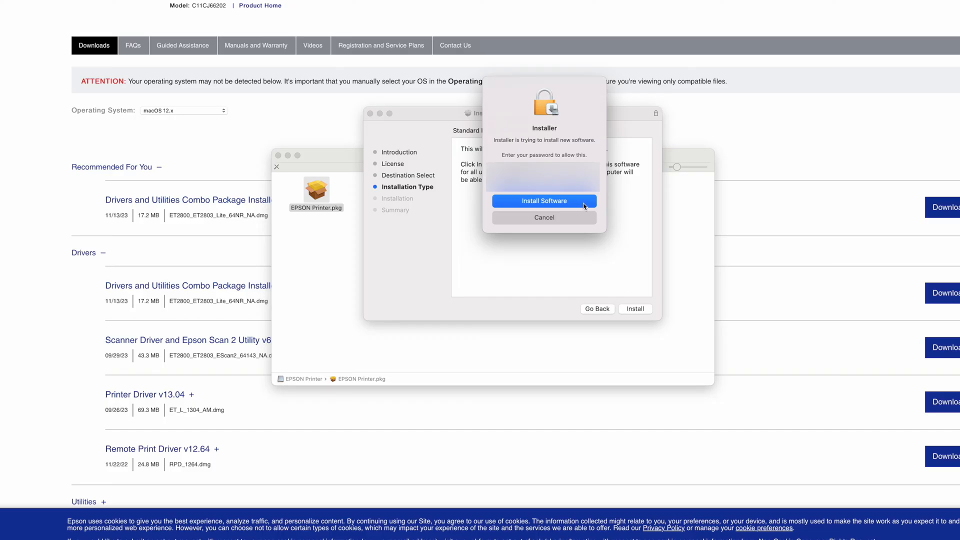
pyautogui.click(543, 201)
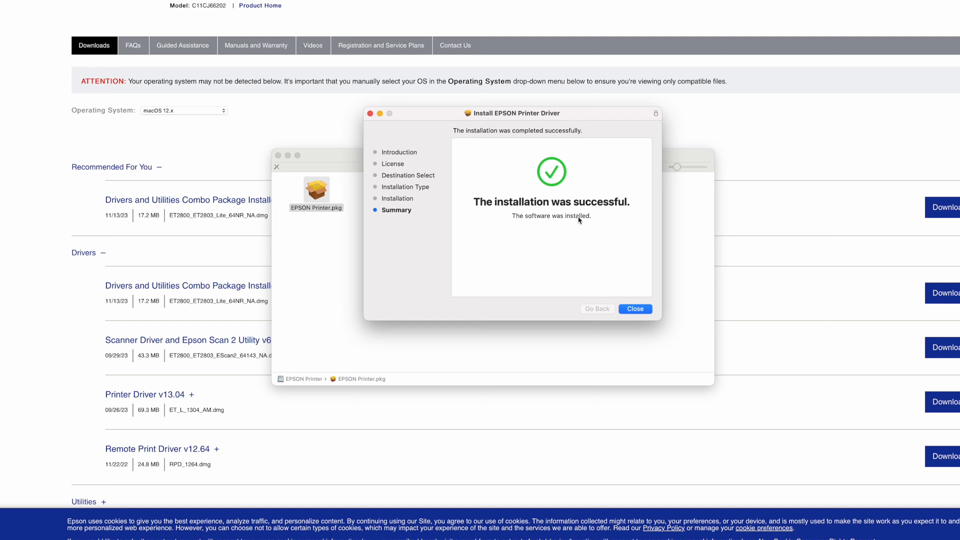
pyautogui.moveTo(605, 291)
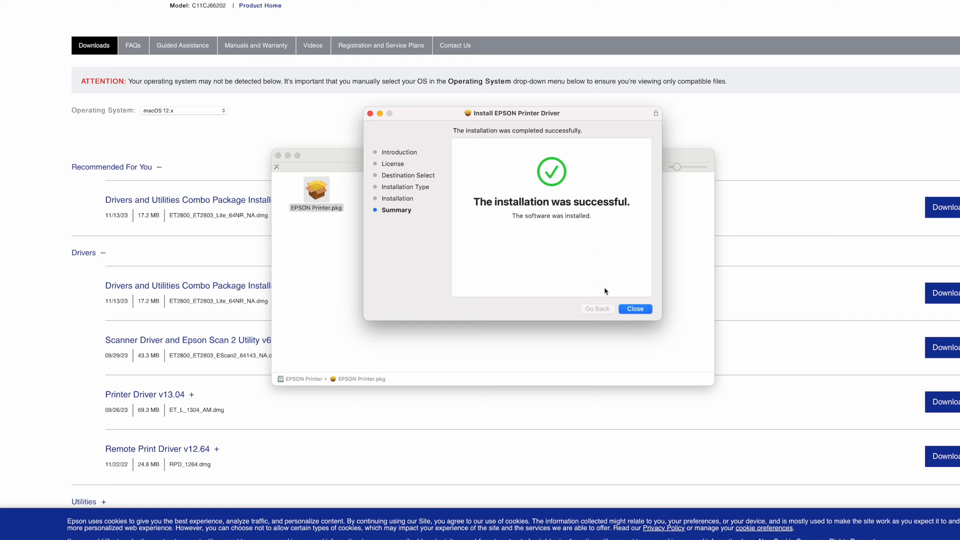
pyautogui.click(634, 309)
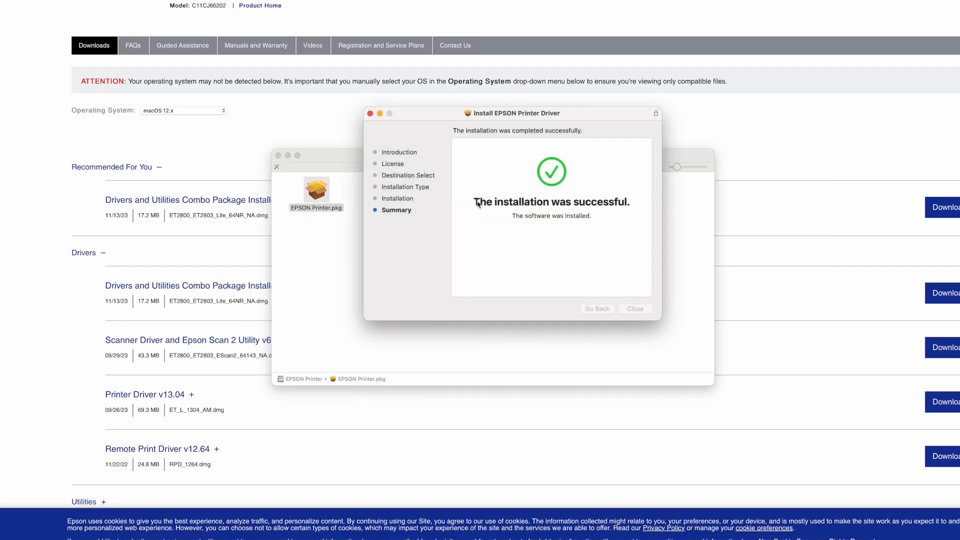
pyautogui.click(635, 309)
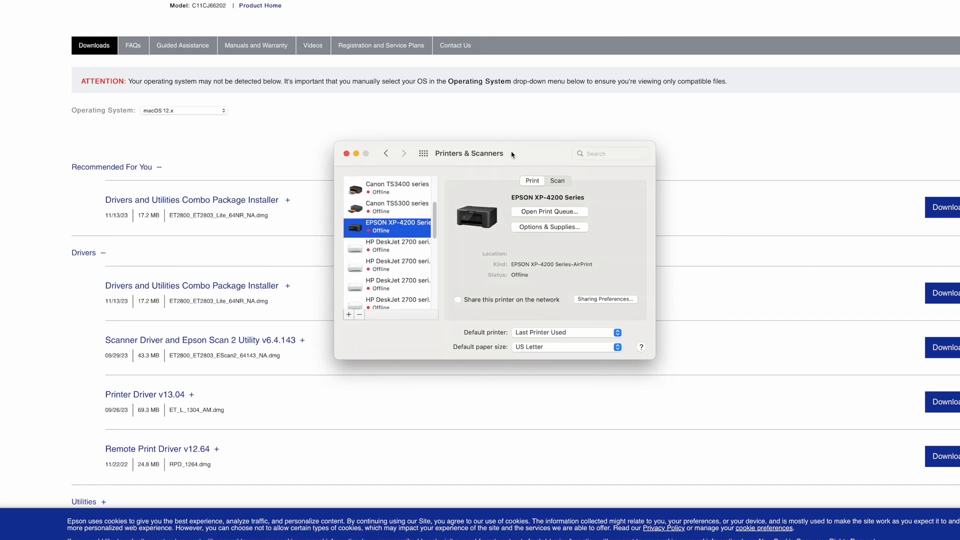
pyautogui.moveTo(350, 315)
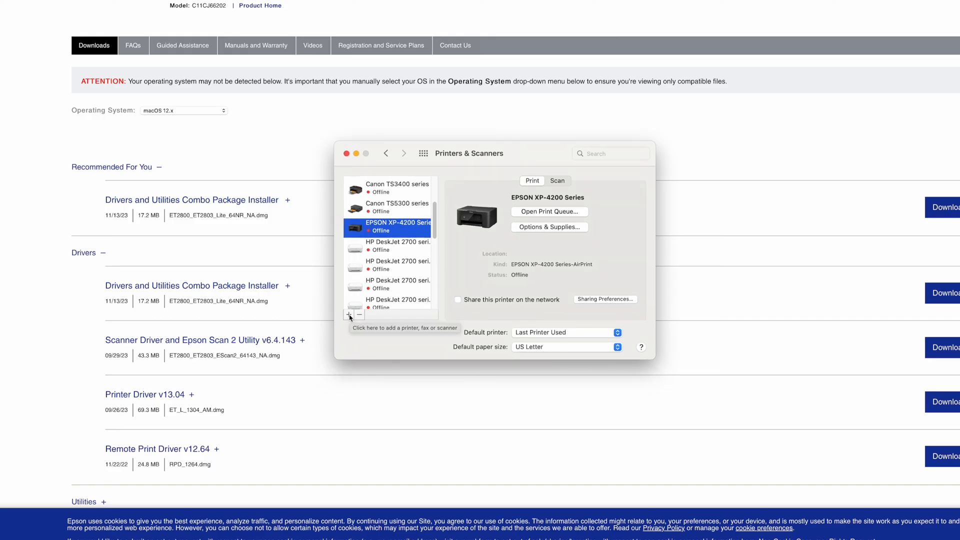
# Start adding a new printer from the Printers & Scanners list
pyautogui.click(351, 313)
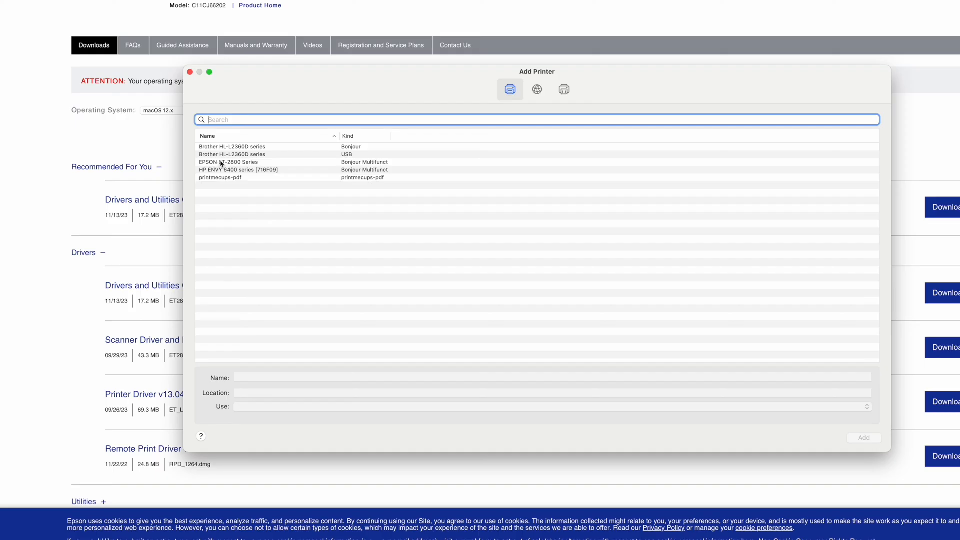
# Add the EPSON ET-2800 Series printer using the manually selected EPSON ET-2800 Series driver
pyautogui.click(229, 162)
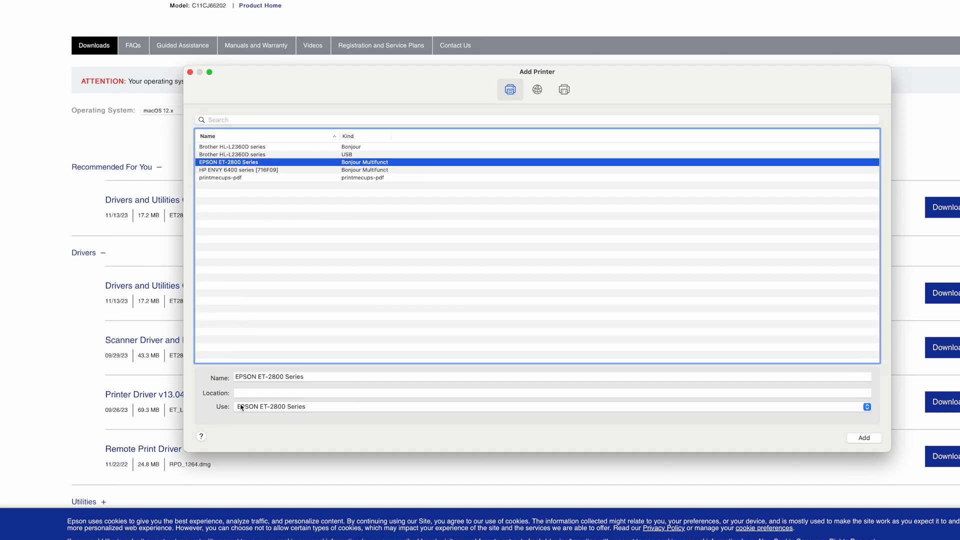
pyautogui.moveTo(237, 410)
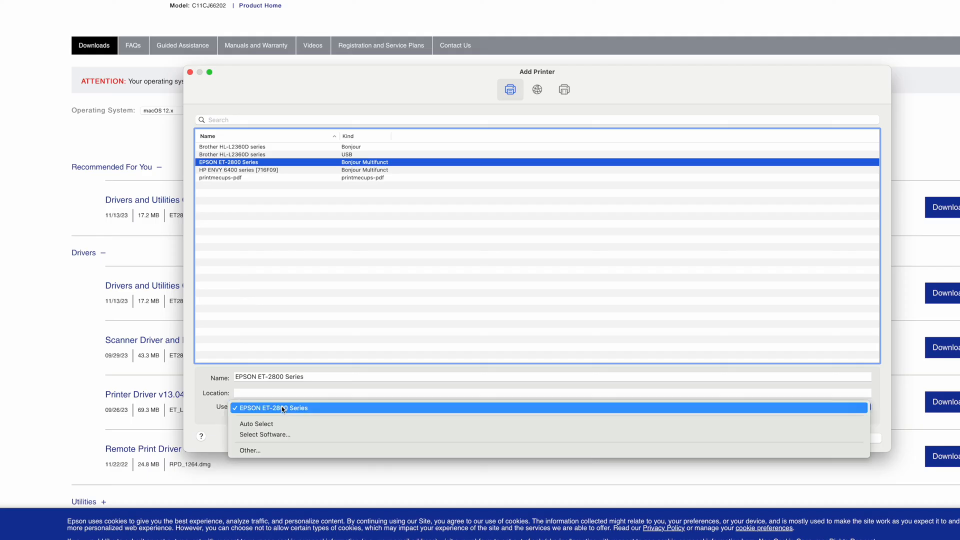
pyautogui.moveTo(265, 434)
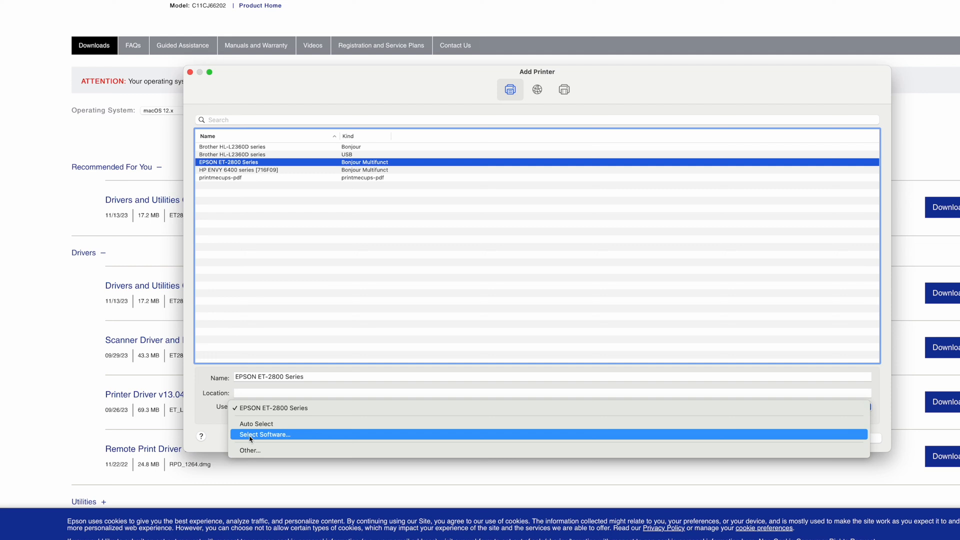
pyautogui.click(263, 434)
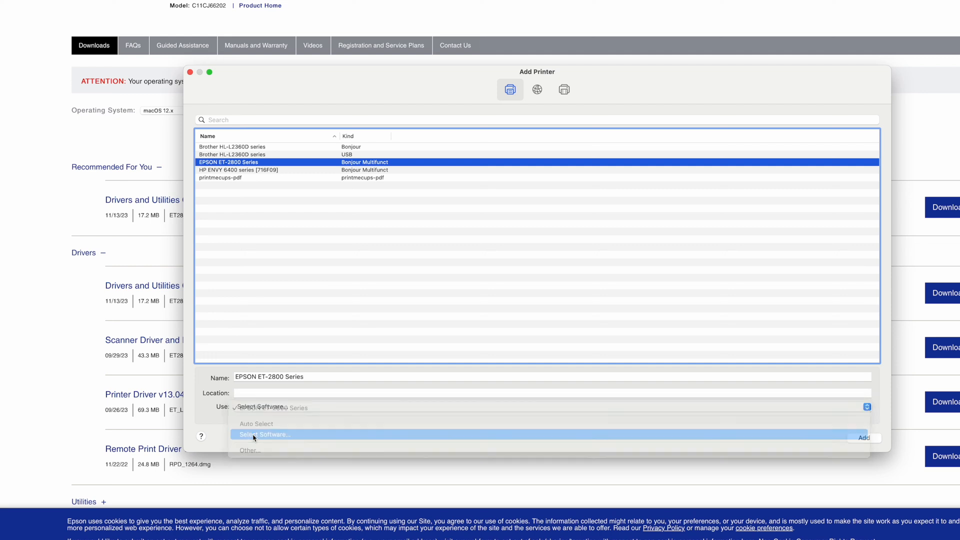
pyautogui.click(264, 433)
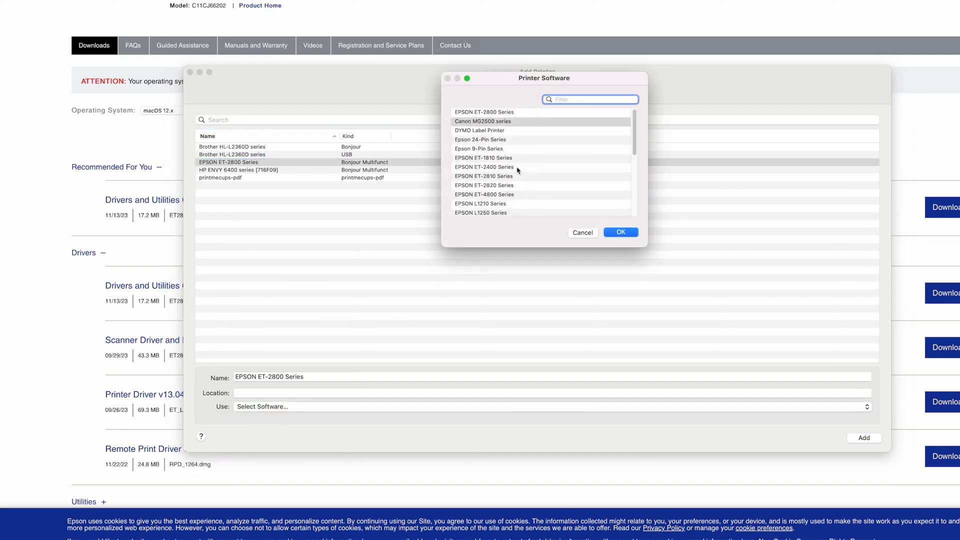
pyautogui.moveTo(522, 125)
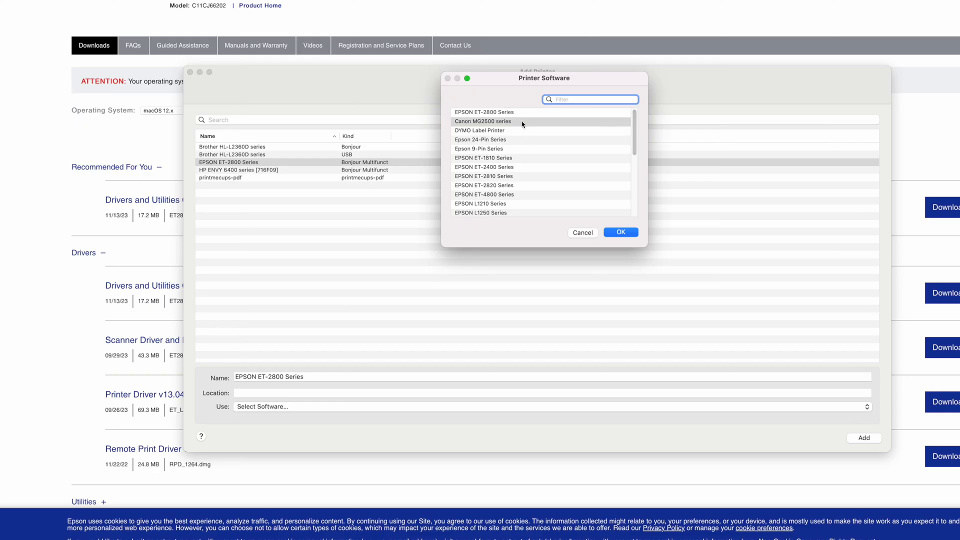
pyautogui.moveTo(509, 195)
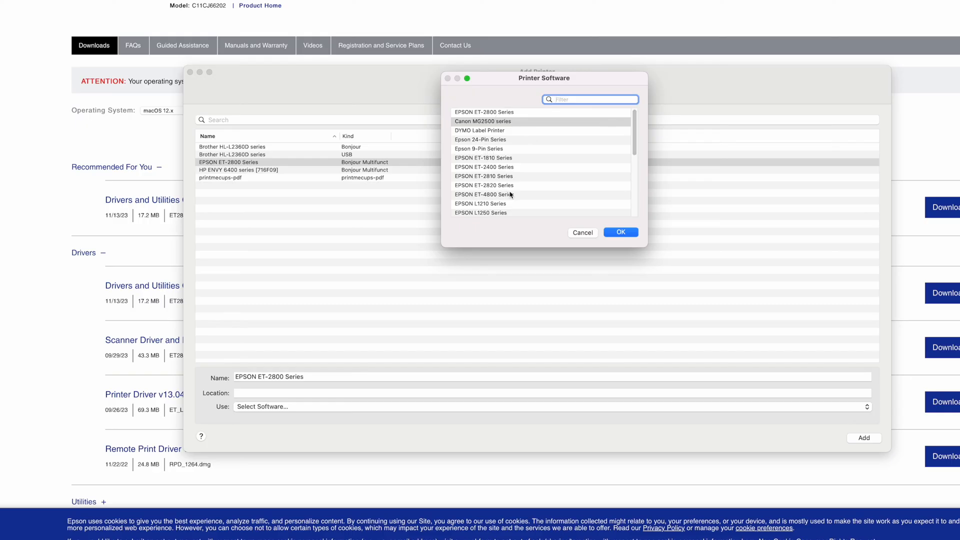
pyautogui.click(484, 112)
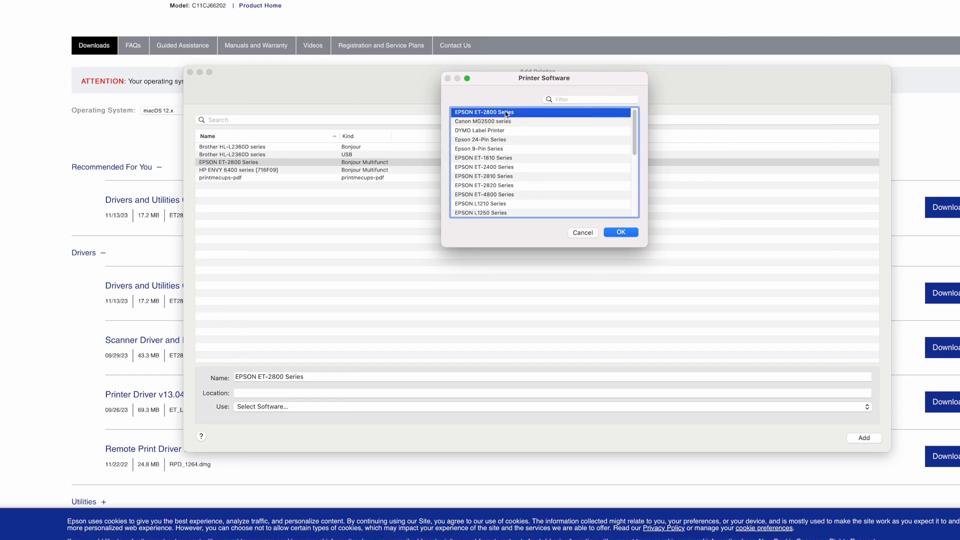
pyautogui.moveTo(604, 201)
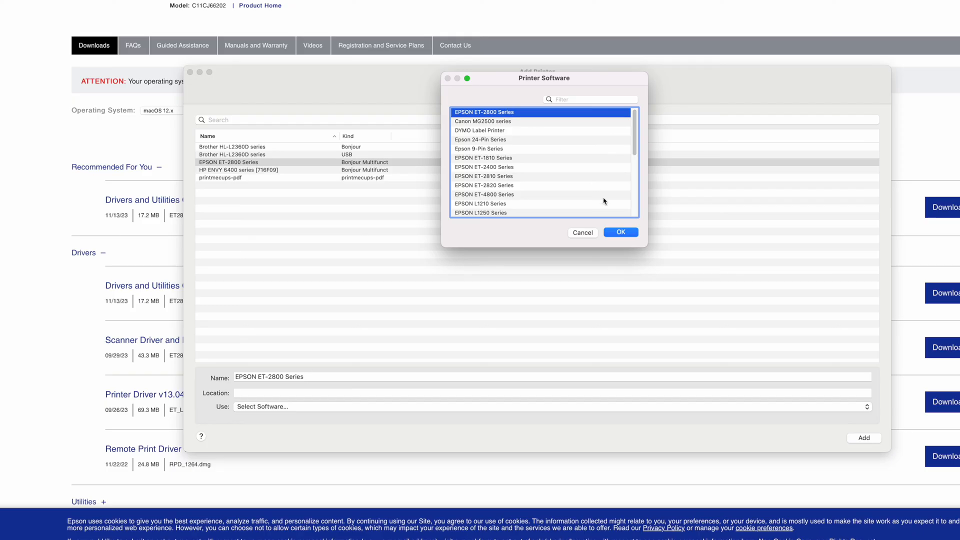
pyautogui.click(619, 232)
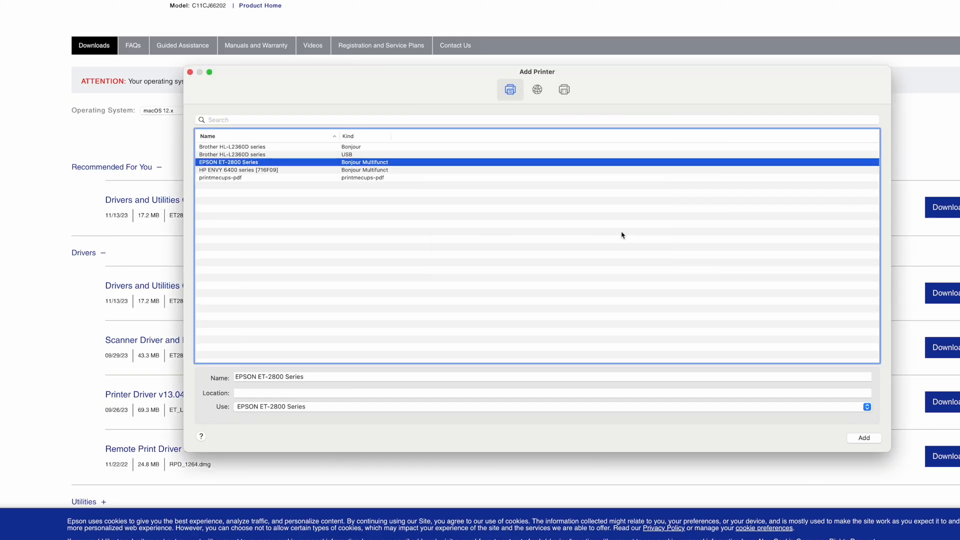
pyautogui.moveTo(864, 438)
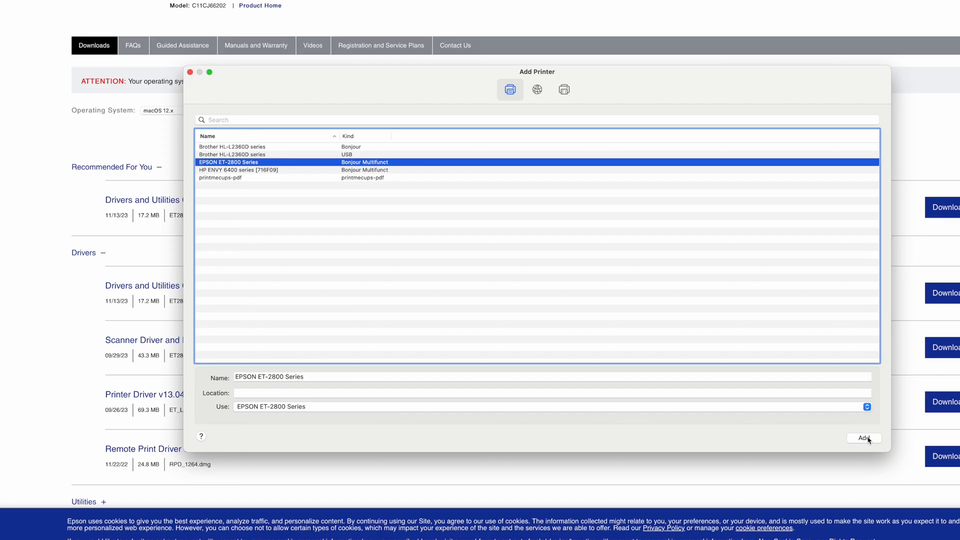
pyautogui.click(863, 438)
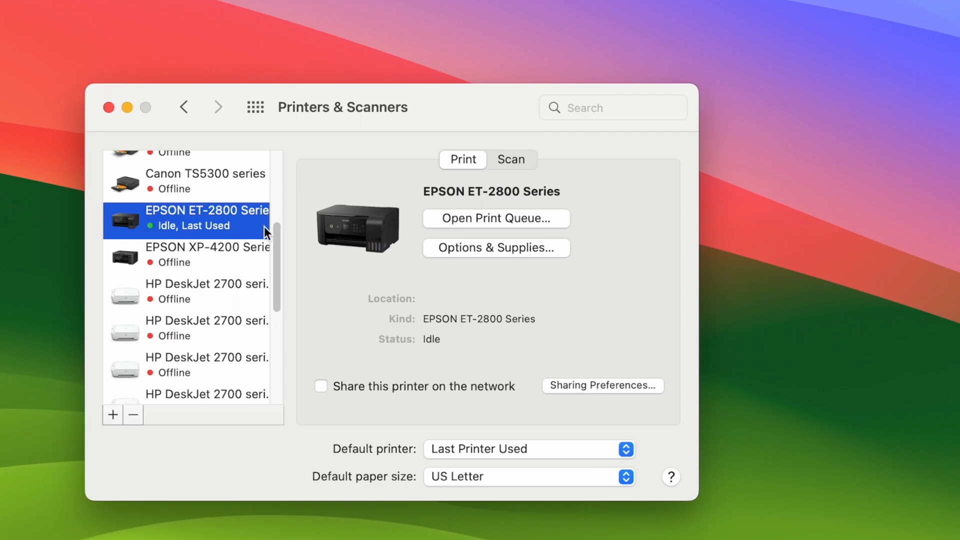
pyautogui.moveTo(497, 256)
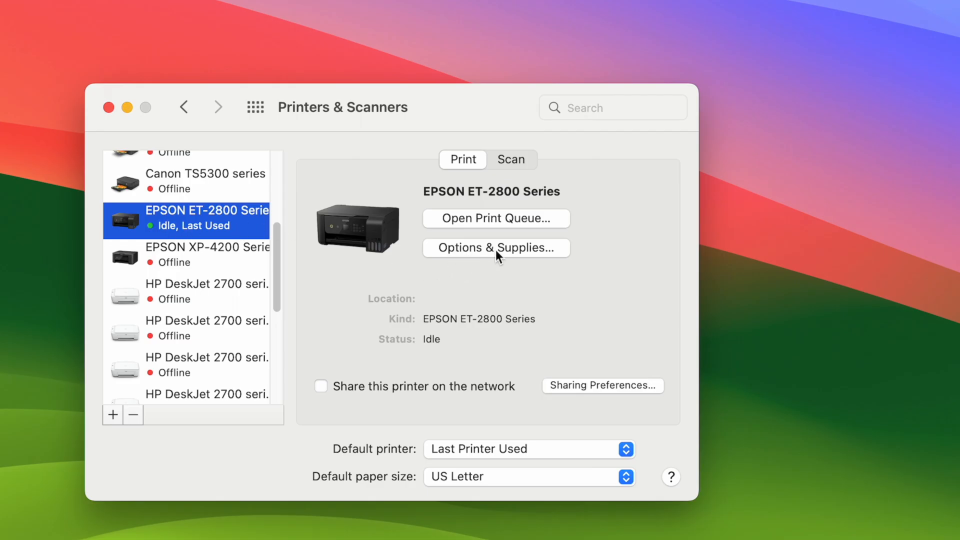
pyautogui.click(496, 248)
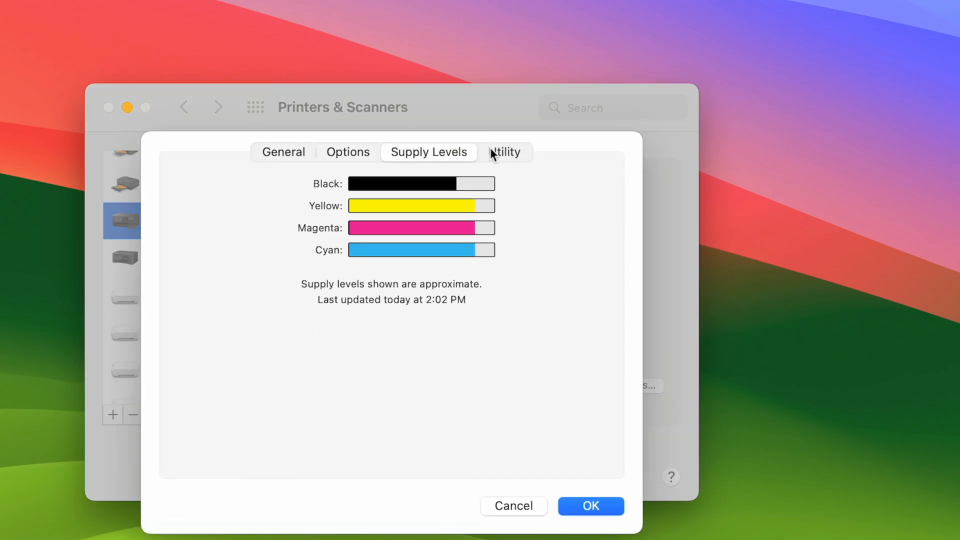
pyautogui.click(347, 152)
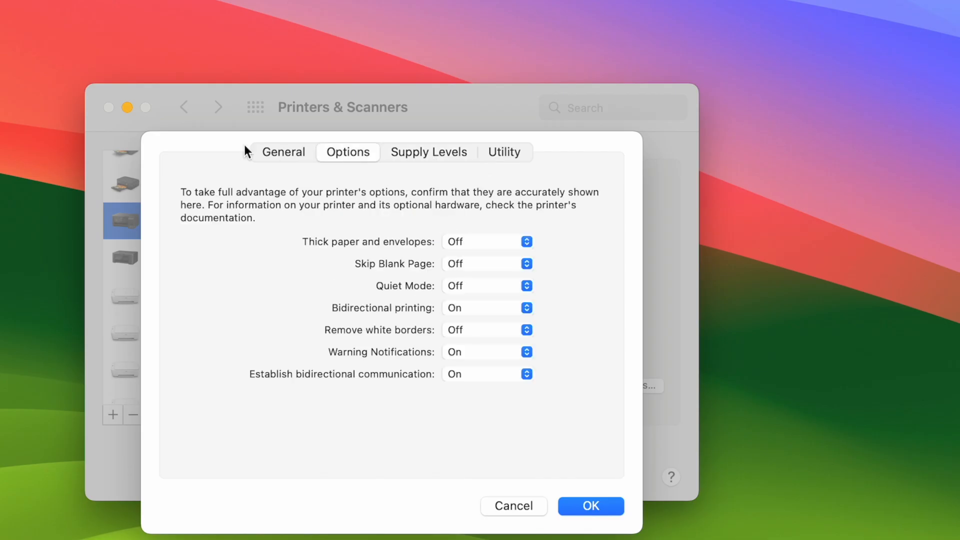
pyautogui.moveTo(358, 244)
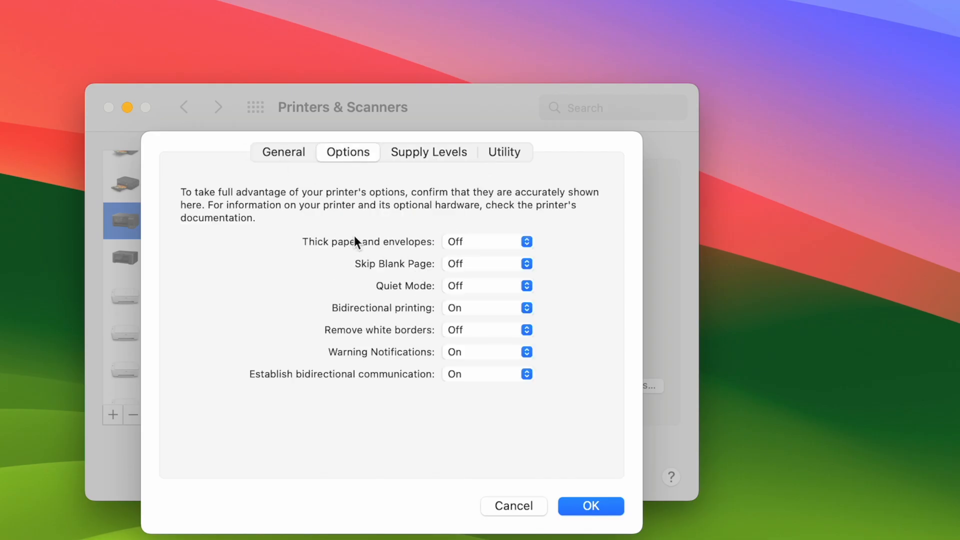
pyautogui.moveTo(478, 247)
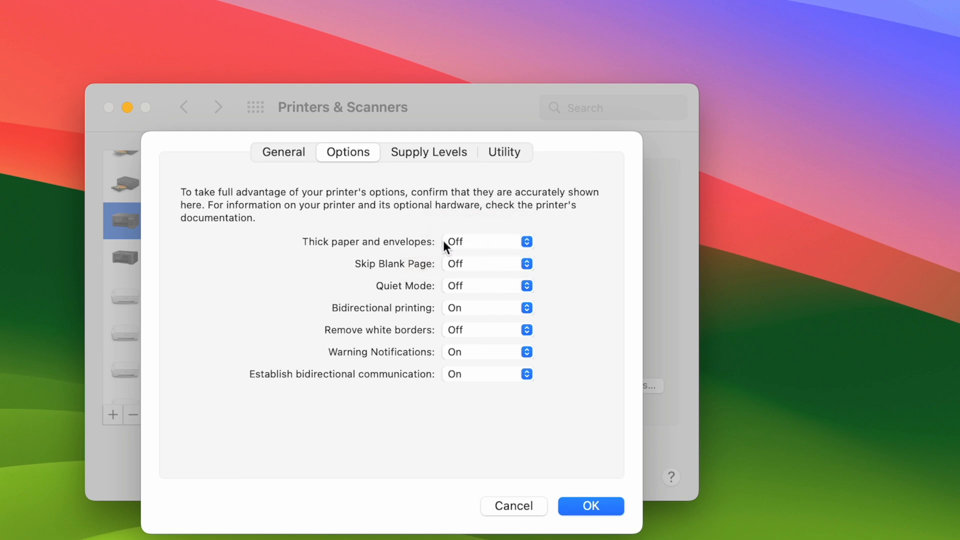
pyautogui.moveTo(476, 217)
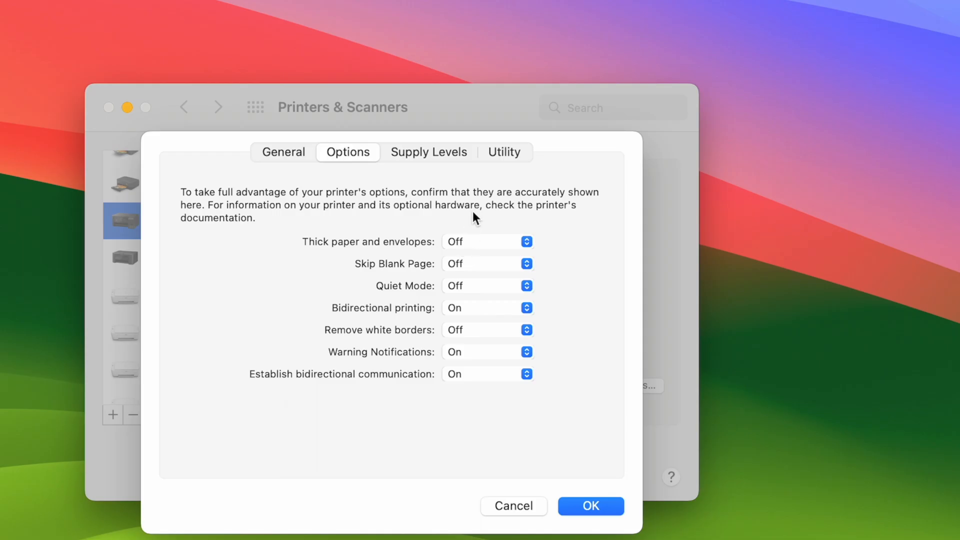
pyautogui.moveTo(451, 391)
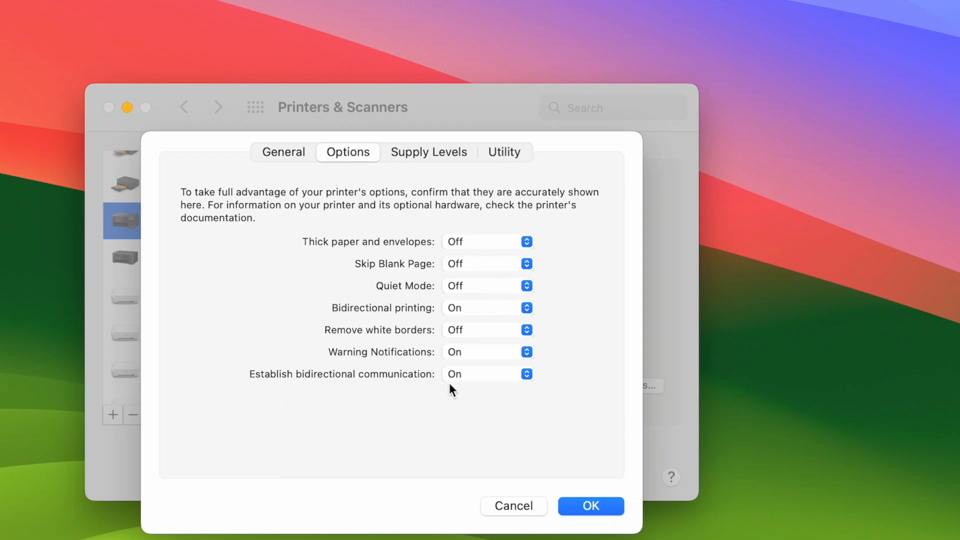
pyautogui.moveTo(517, 505)
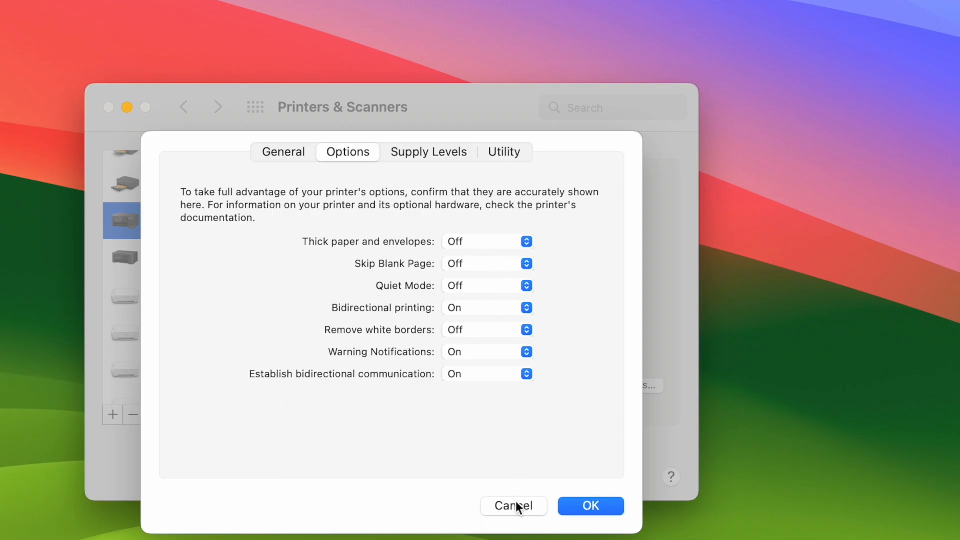
pyautogui.click(513, 505)
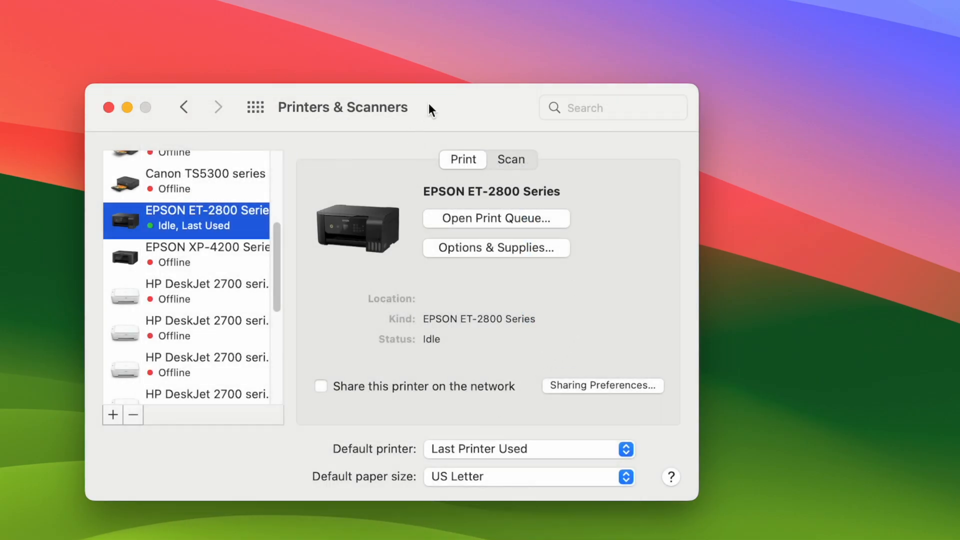
pyautogui.moveTo(562, 346)
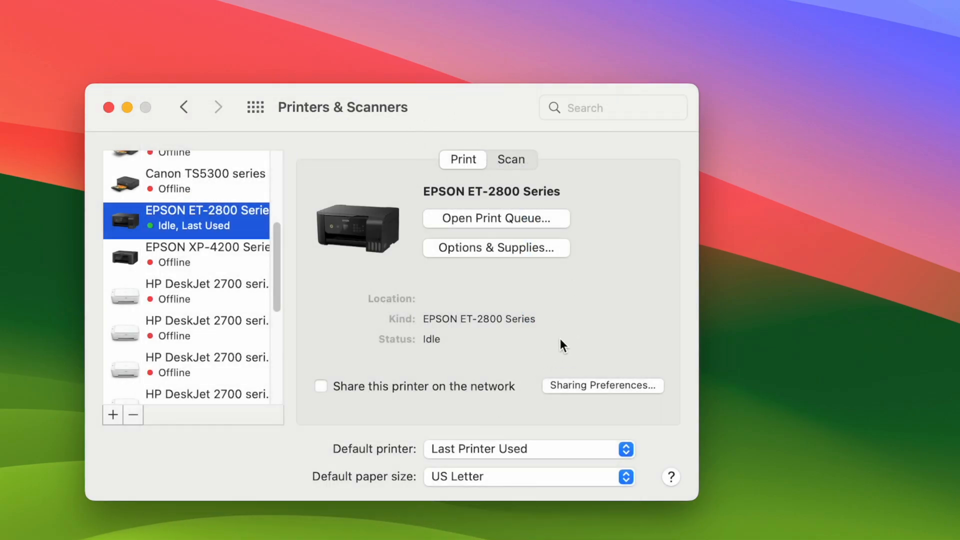
pyautogui.moveTo(648, 288)
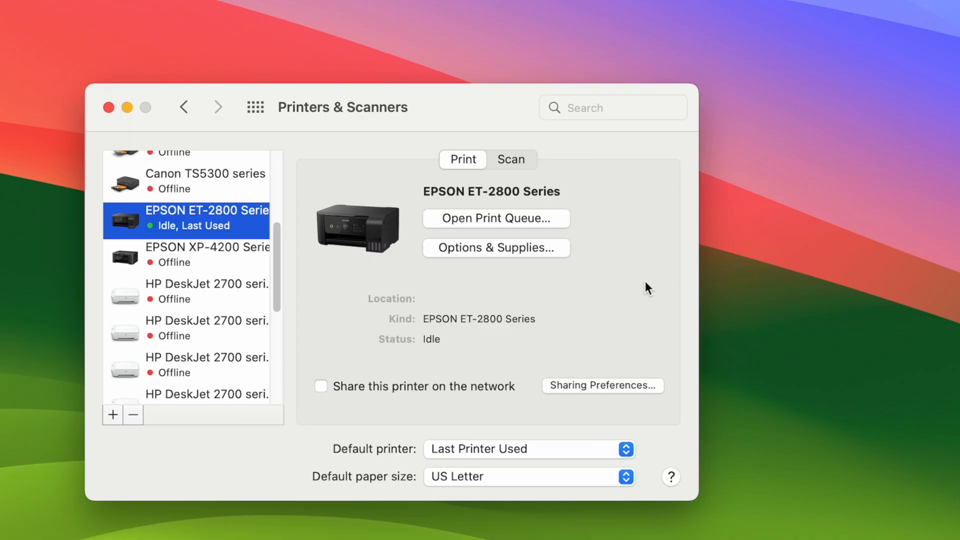